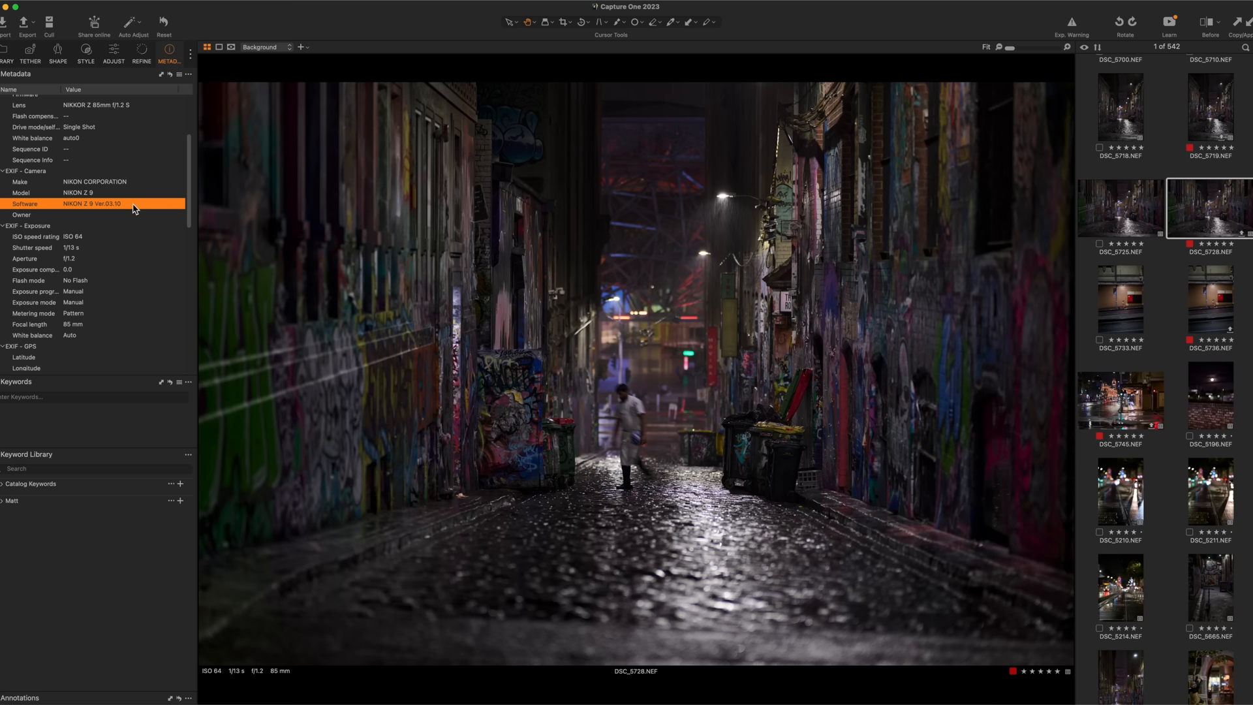
View alley shot DSC_5719, then step back to DSC_5710 with its metadata showing
{"action": "left_click", "coordinate": [1208, 104]}
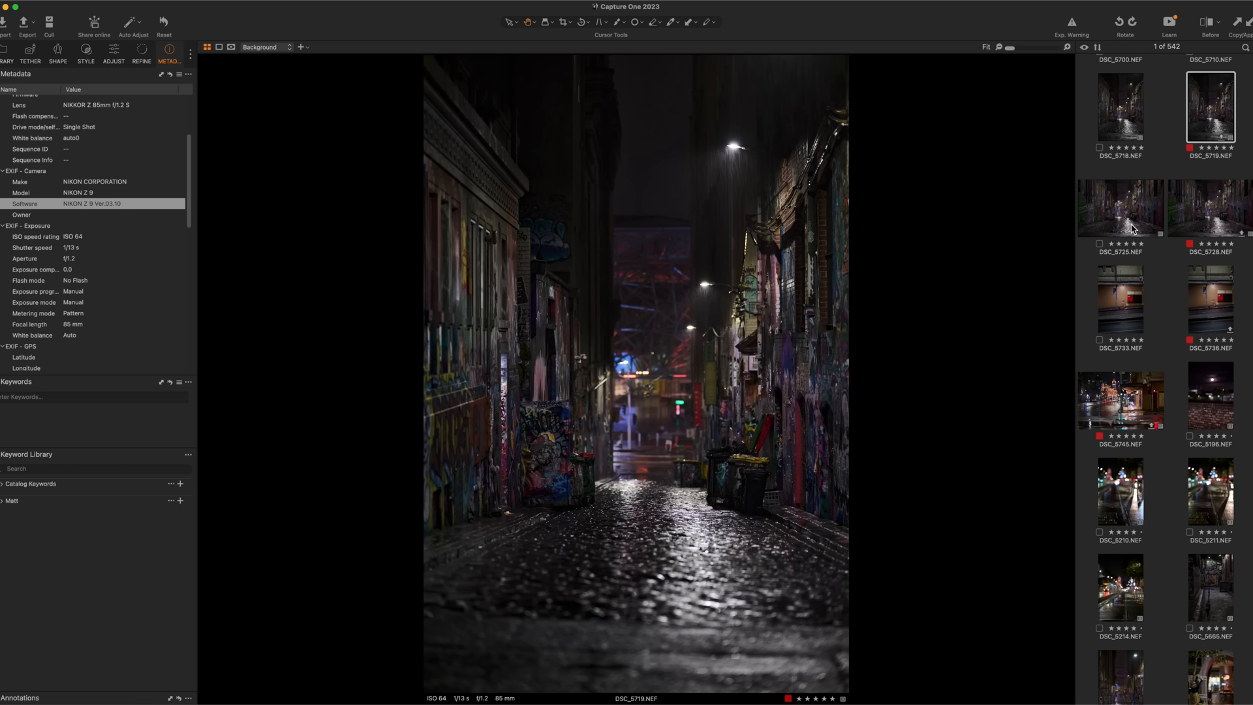
{"action": "left_click", "coordinate": [1210, 104]}
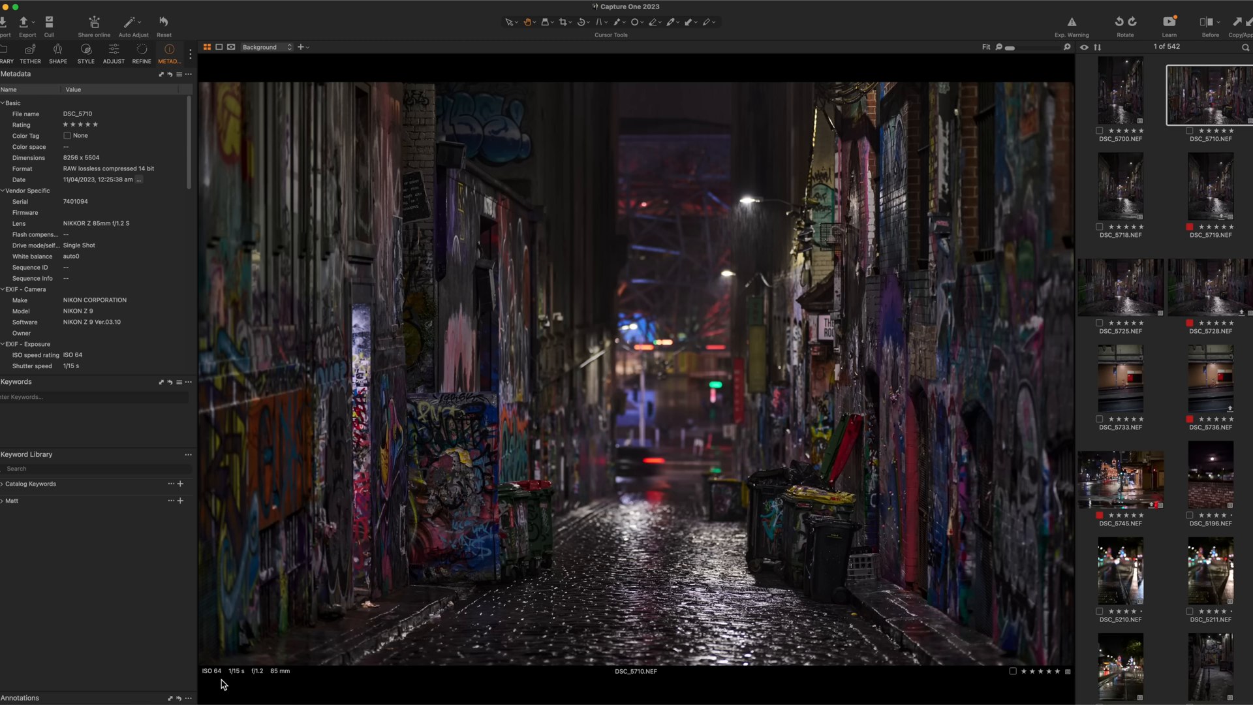
View alley shot DSC_5698, then bring up the Adjust tool tab
{"action": "left_click", "coordinate": [1118, 90]}
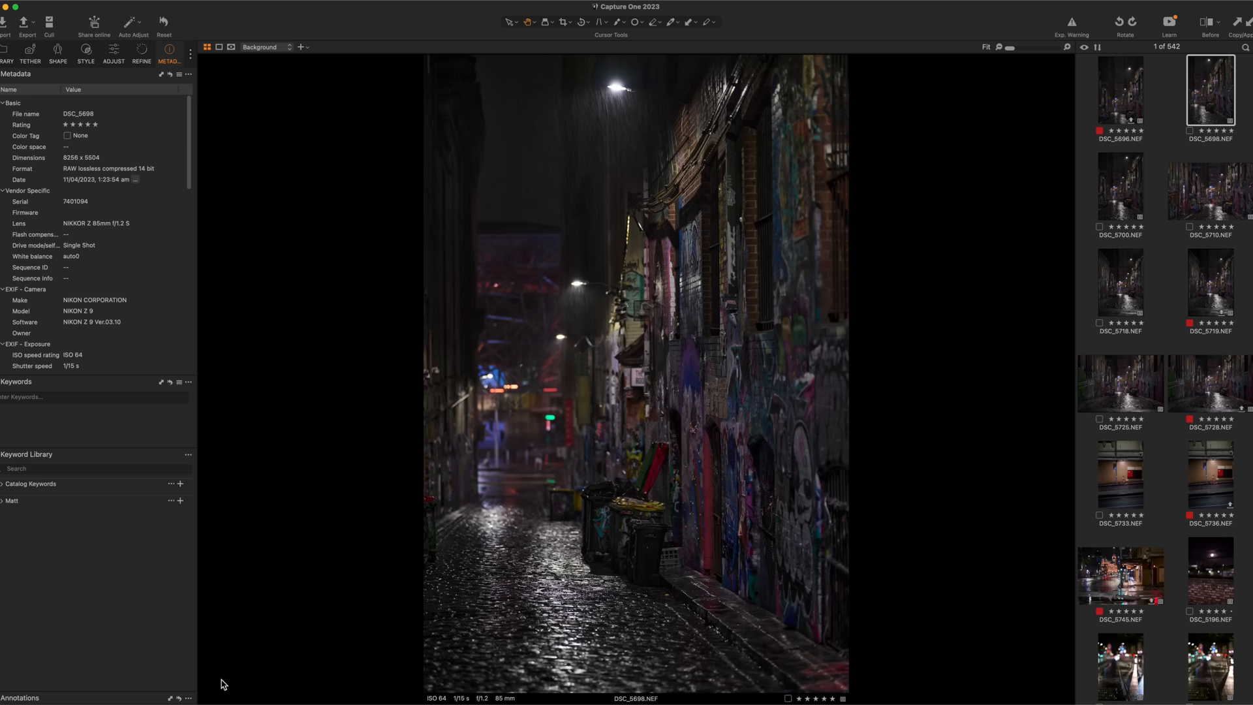
{"action": "left_click", "coordinate": [113, 50]}
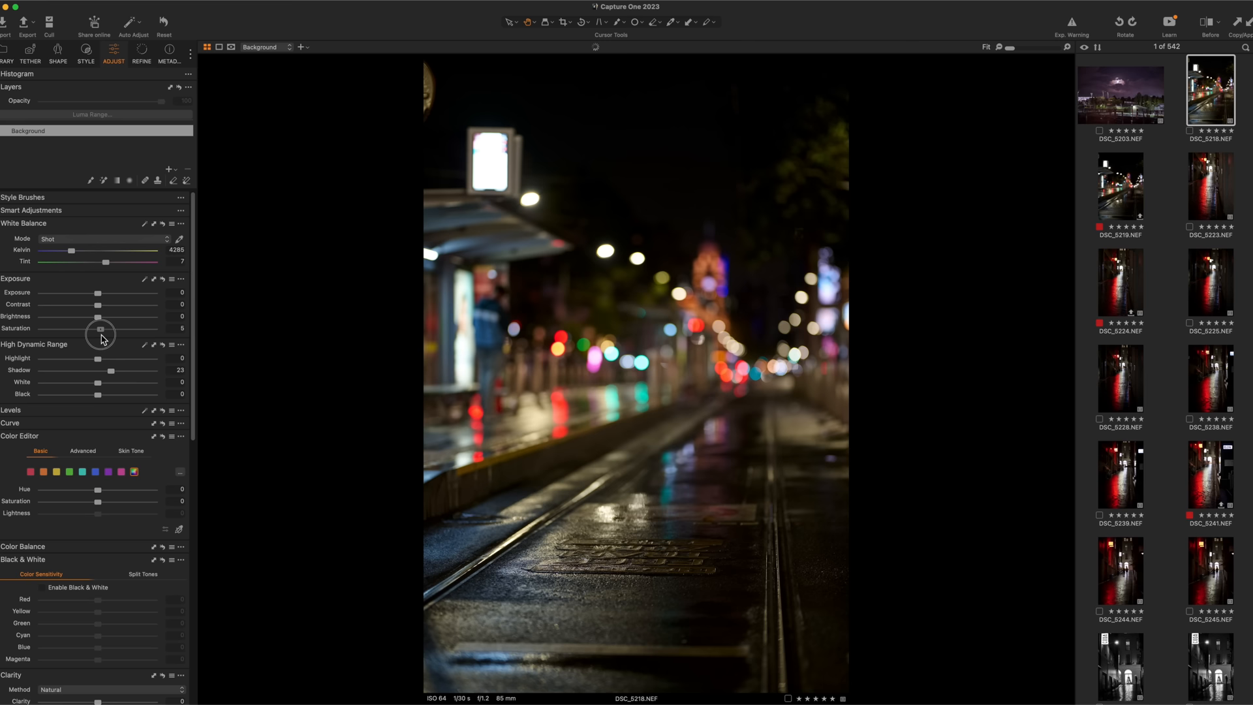
View red-reflection laneway shot DSC_5223, then move on to DSC_5228
{"action": "left_click", "coordinate": [1210, 188]}
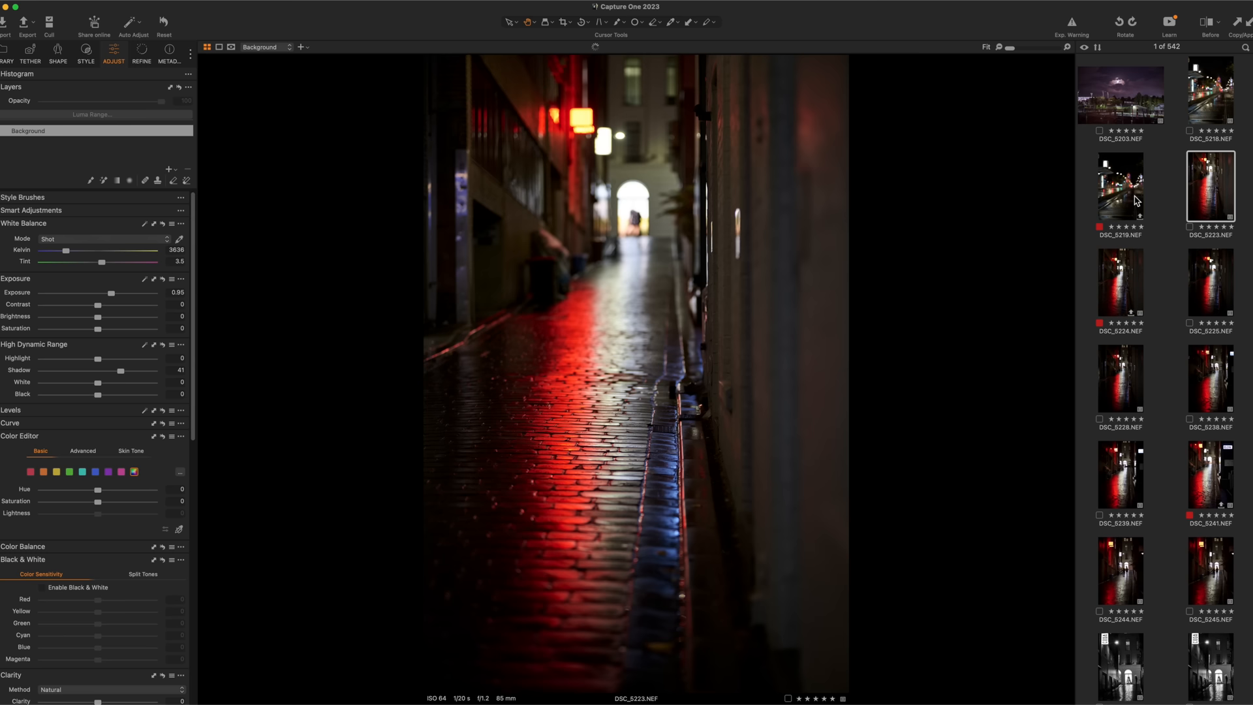
{"action": "mouse_move", "coordinate": [679, 230]}
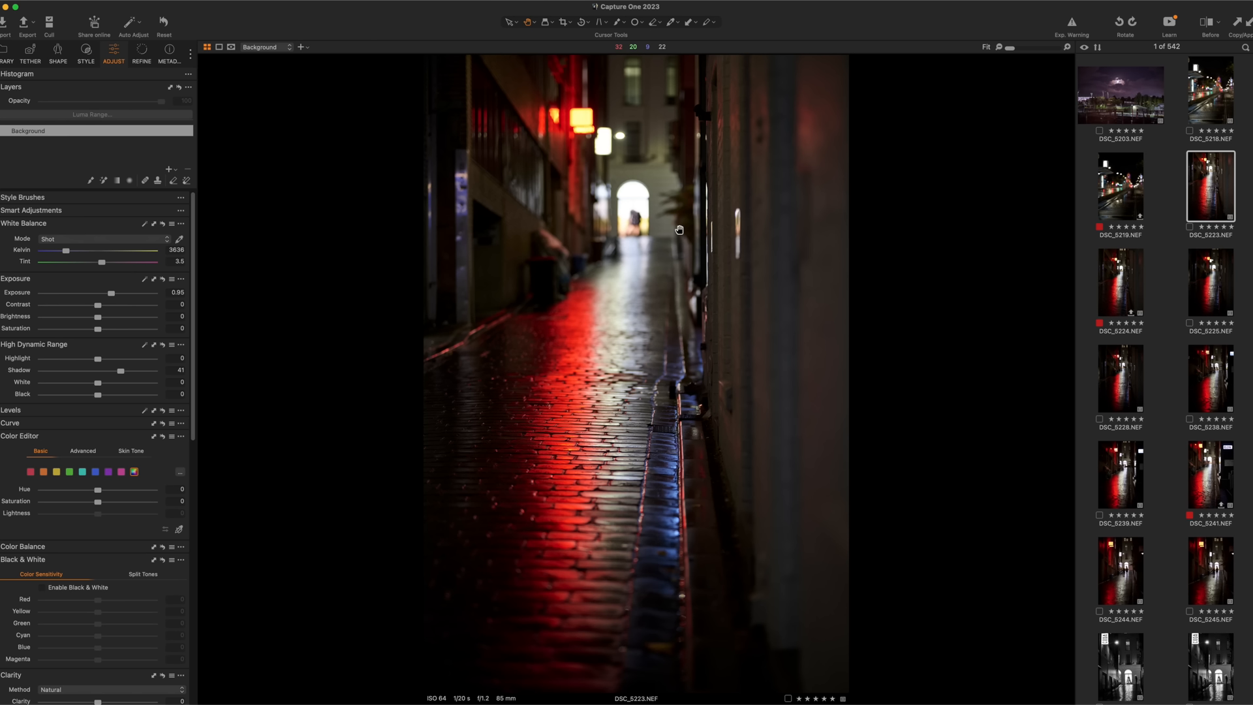
{"action": "mouse_move", "coordinate": [626, 315]}
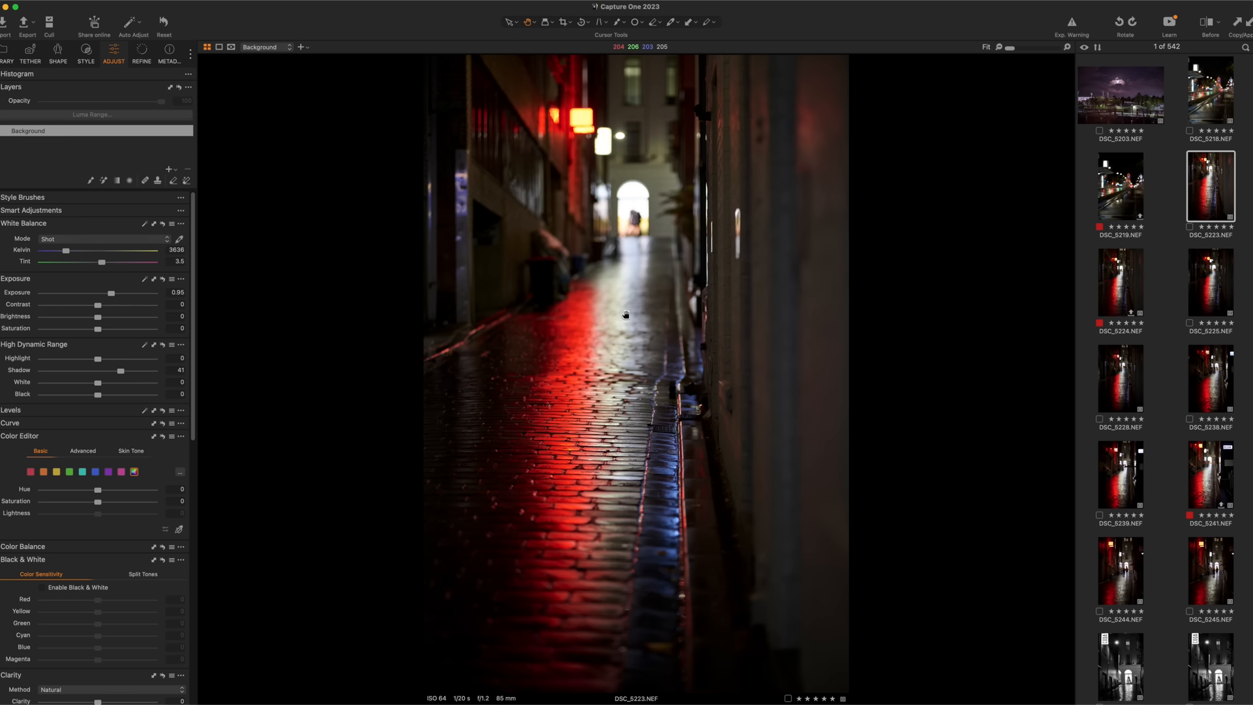
{"action": "mouse_move", "coordinate": [581, 135]}
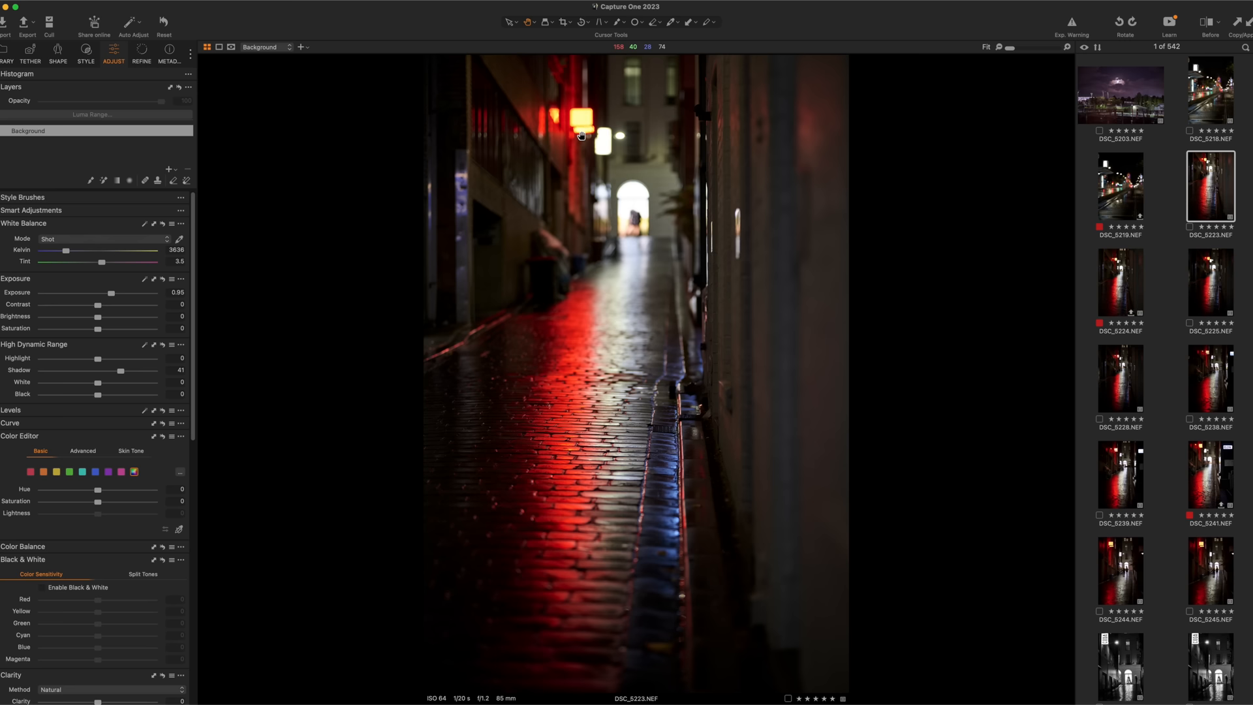
{"action": "left_click", "coordinate": [1120, 380]}
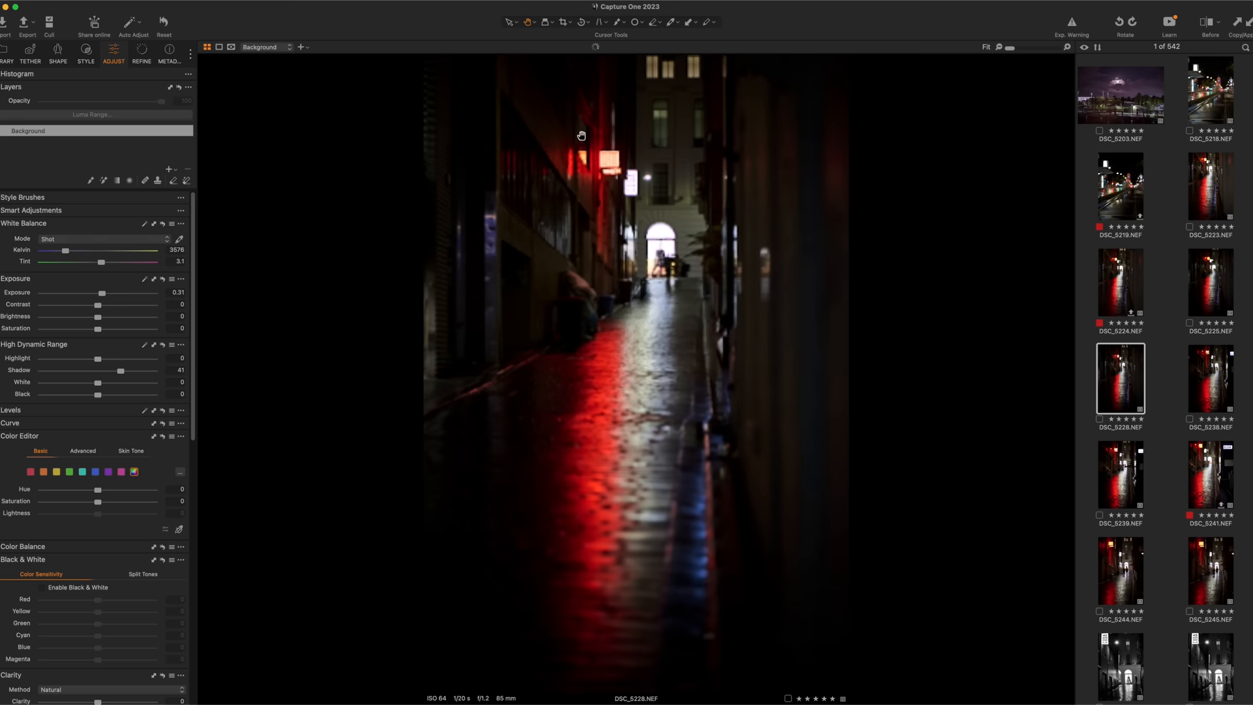
Open laneway shot DSC_5236 for inspection, then bring up CODA sign shot DSC_5256
{"action": "left_click", "coordinate": [1211, 378]}
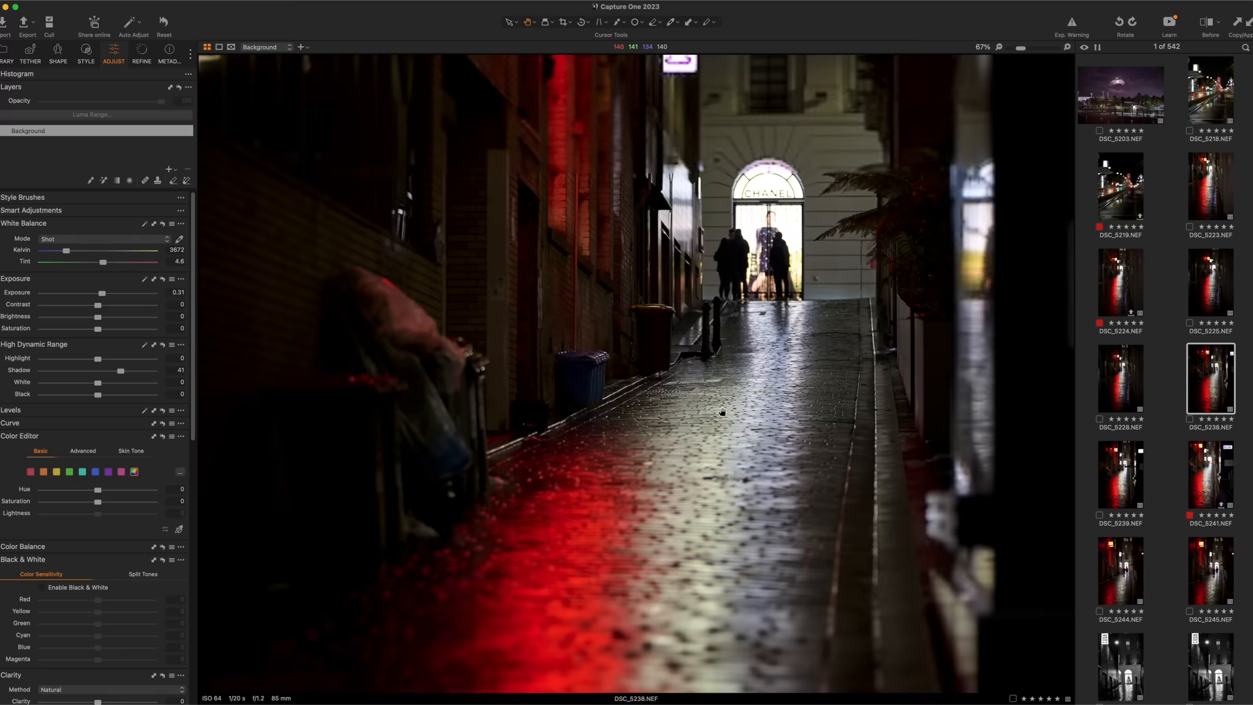
{"action": "left_click", "coordinate": [1210, 483]}
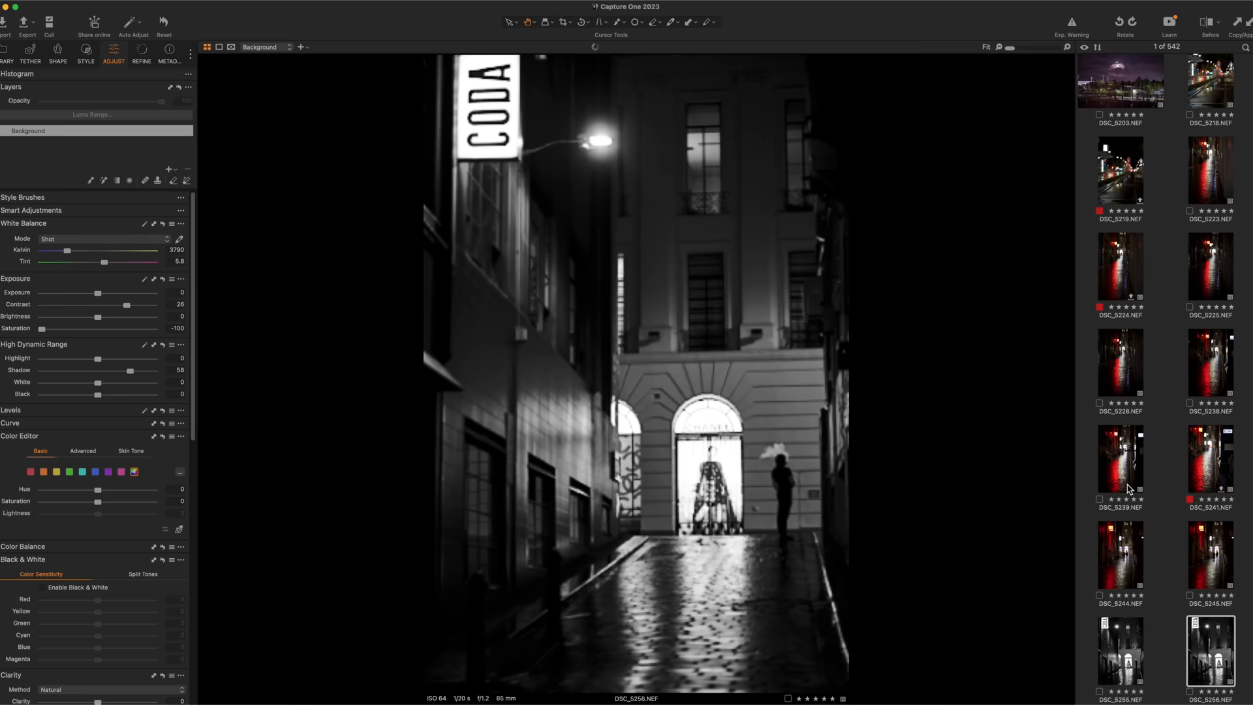
View DSC_5257 at 100%, framed on the lit Chanel doorway and figure
{"action": "scroll", "scroll_direction": "down", "scroll_amount": 3}
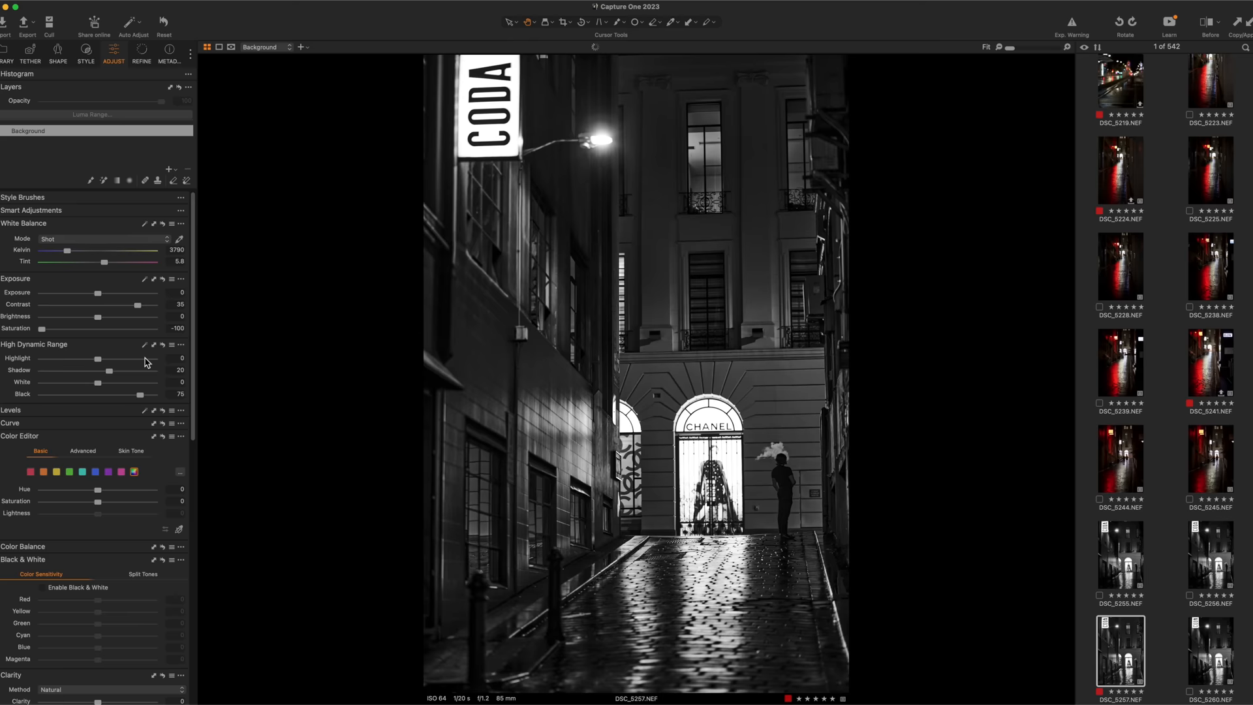
{"action": "mouse_move", "coordinate": [129, 414]}
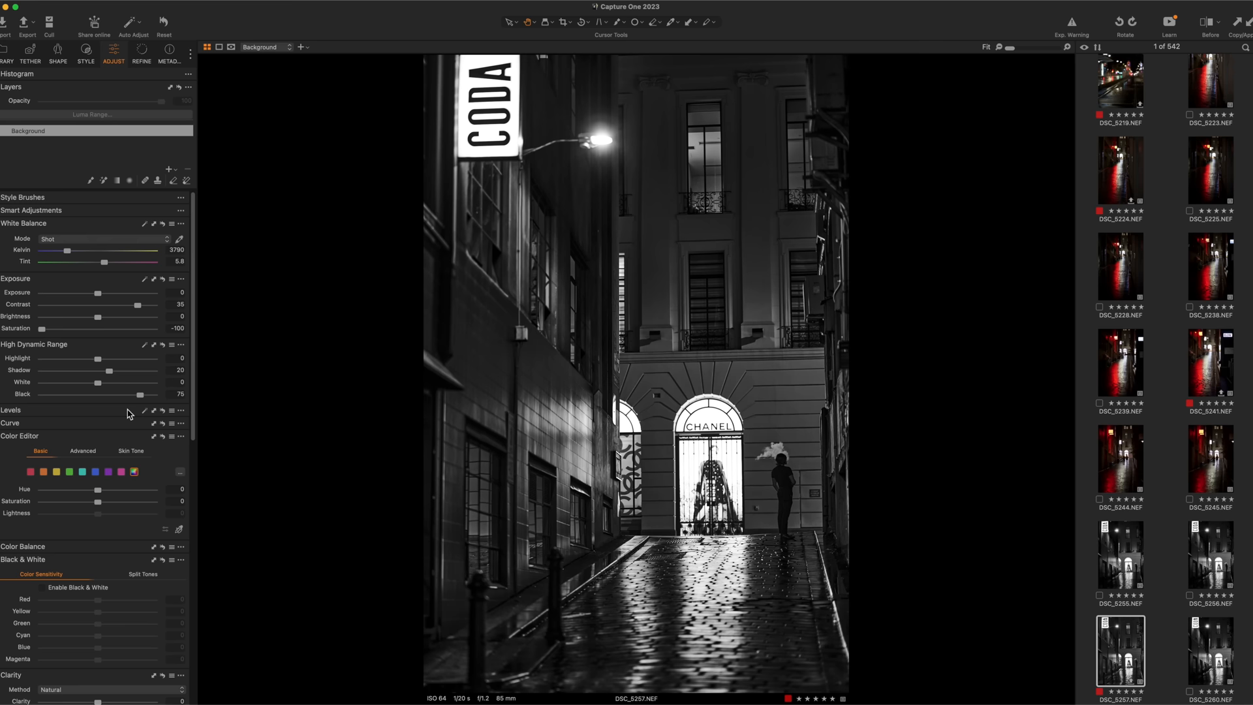
{"action": "left_click", "coordinate": [1210, 556]}
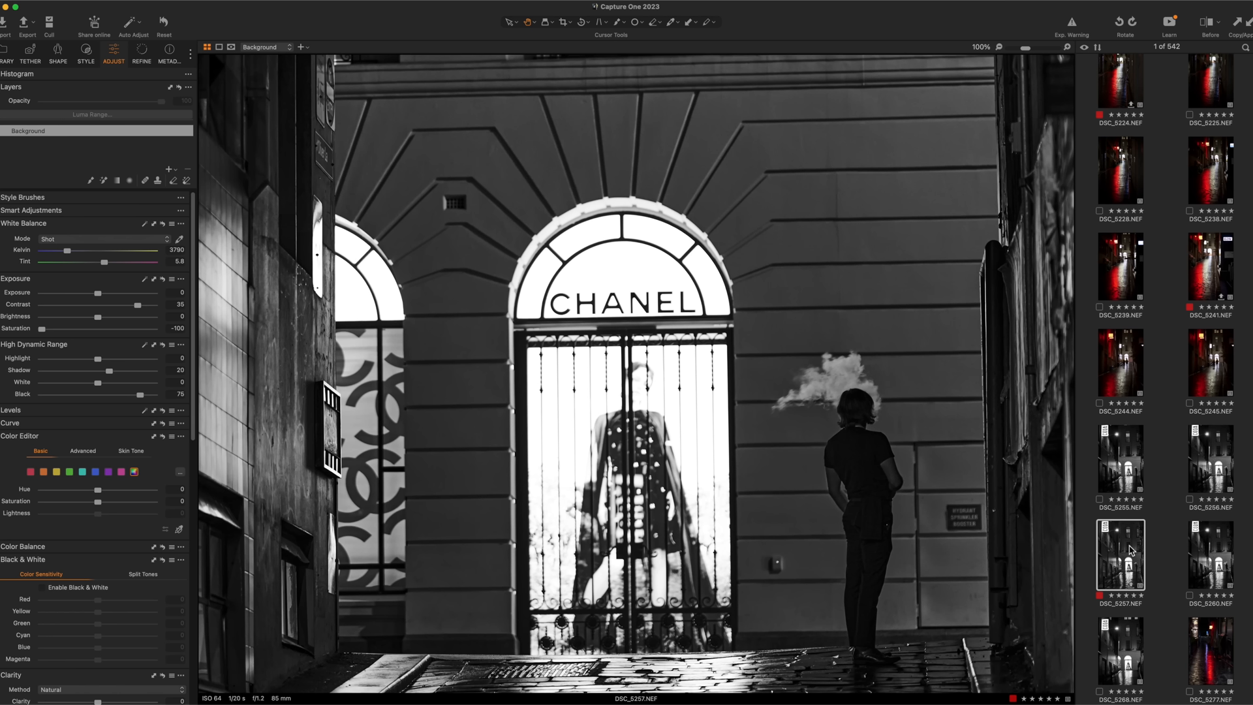
{"action": "mouse_move", "coordinate": [895, 551]}
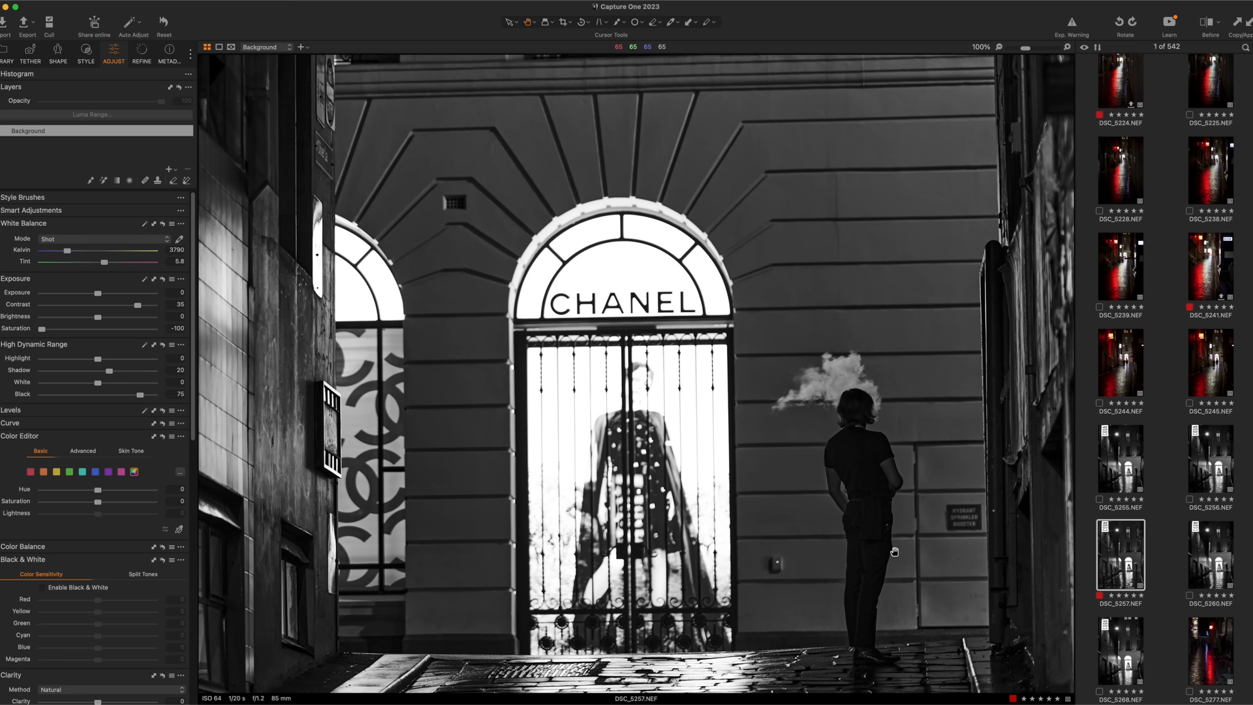
Pan lower through the full-size Chanel alley, then return to the whole-photo Fit view
{"action": "left_click_drag", "start_coordinate": [98, 292], "coordinate": [128, 292]}
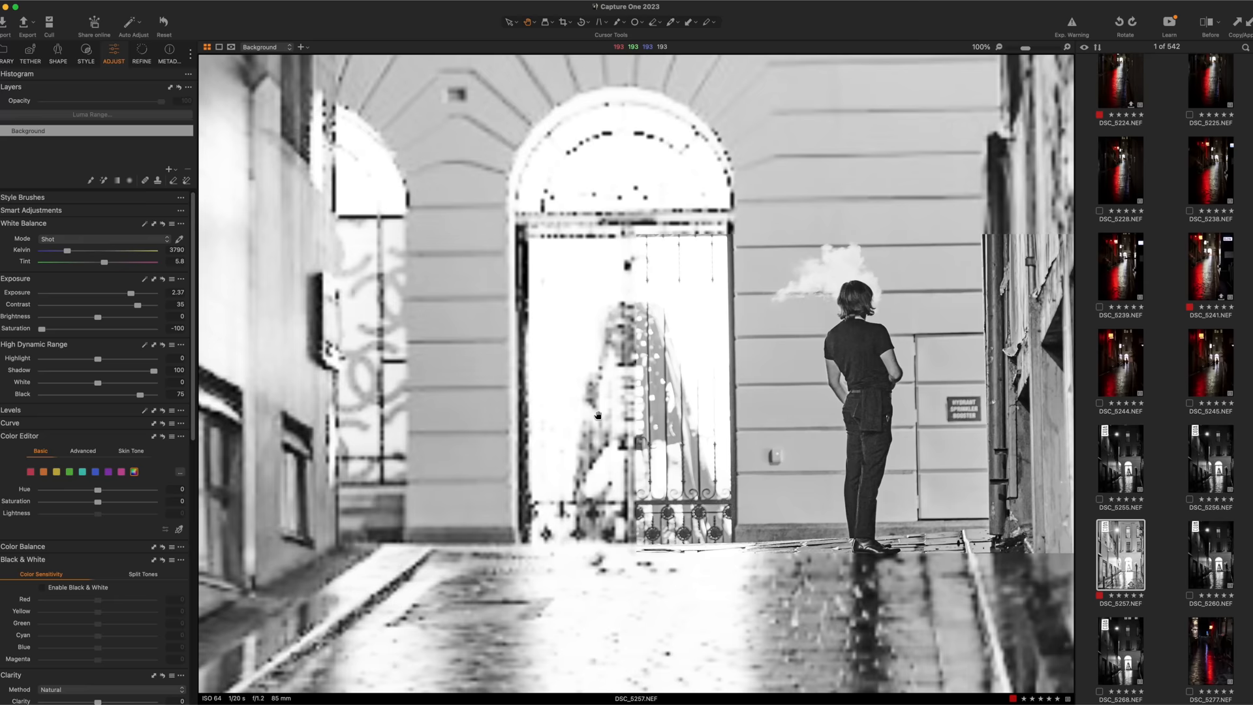
{"action": "left_click", "coordinate": [983, 47]}
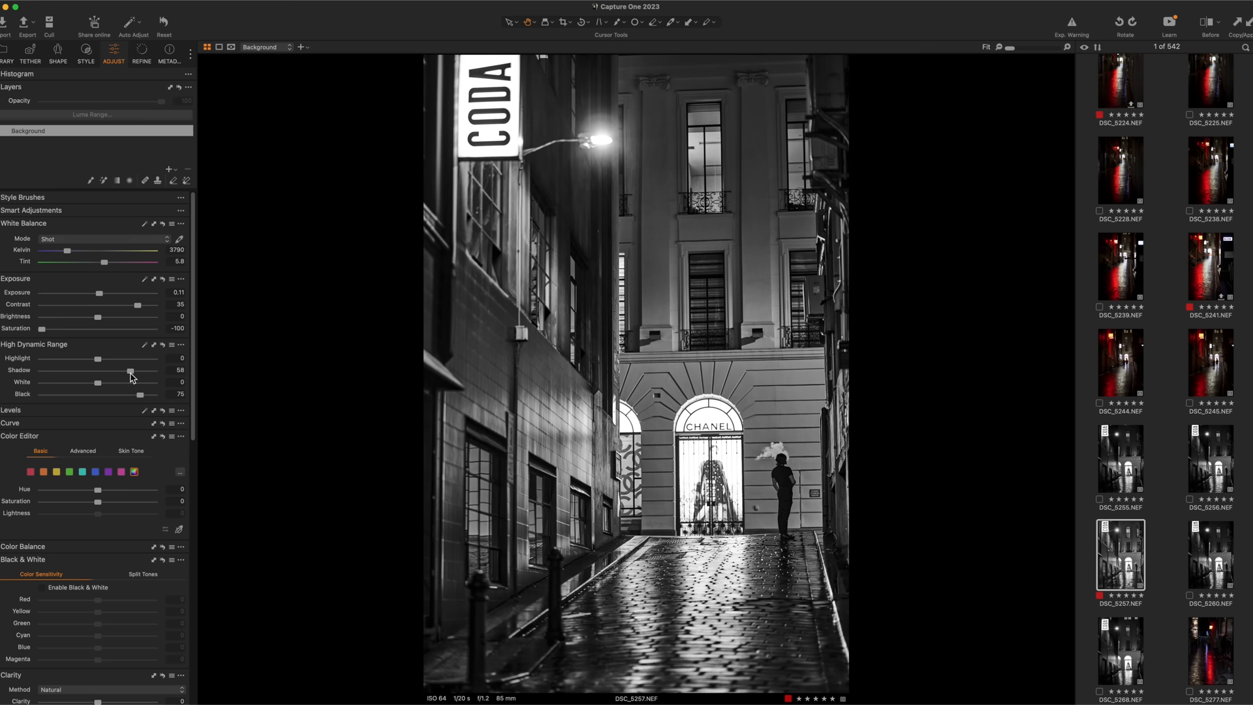
Open DSC_5277, the dark alley streaked with red reflections
{"action": "left_click", "coordinate": [1210, 652]}
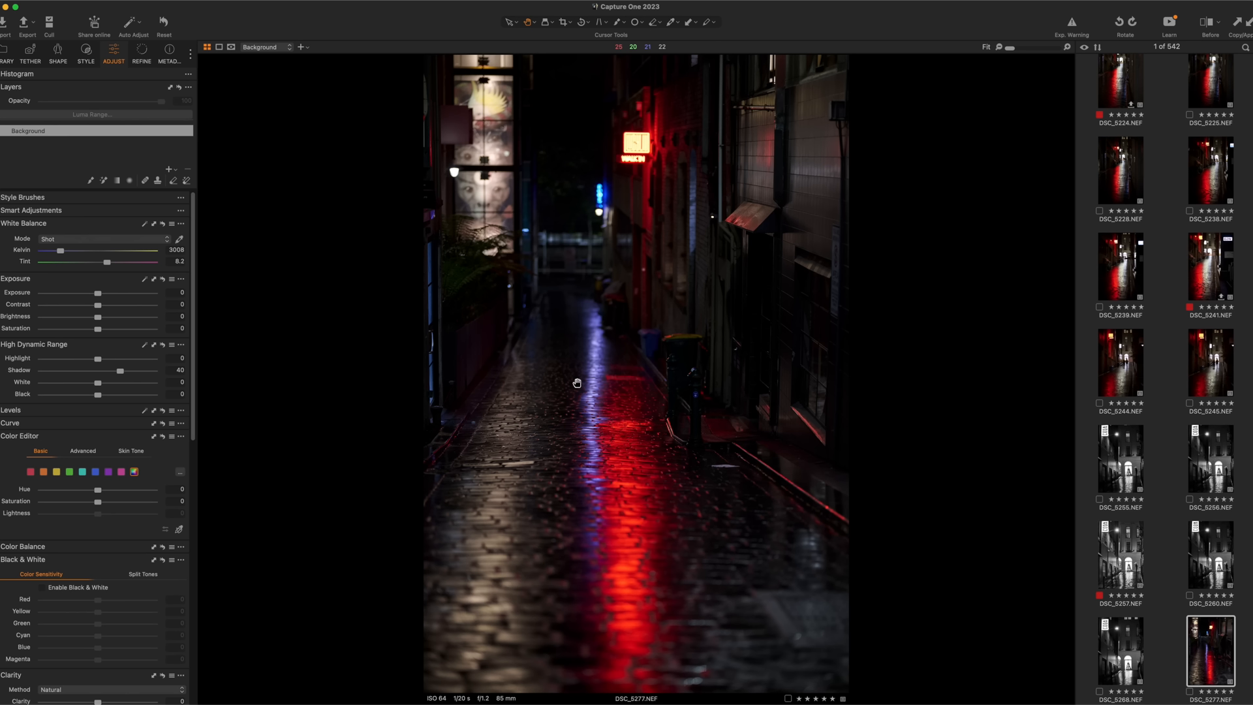
{"action": "mouse_move", "coordinate": [113, 396]}
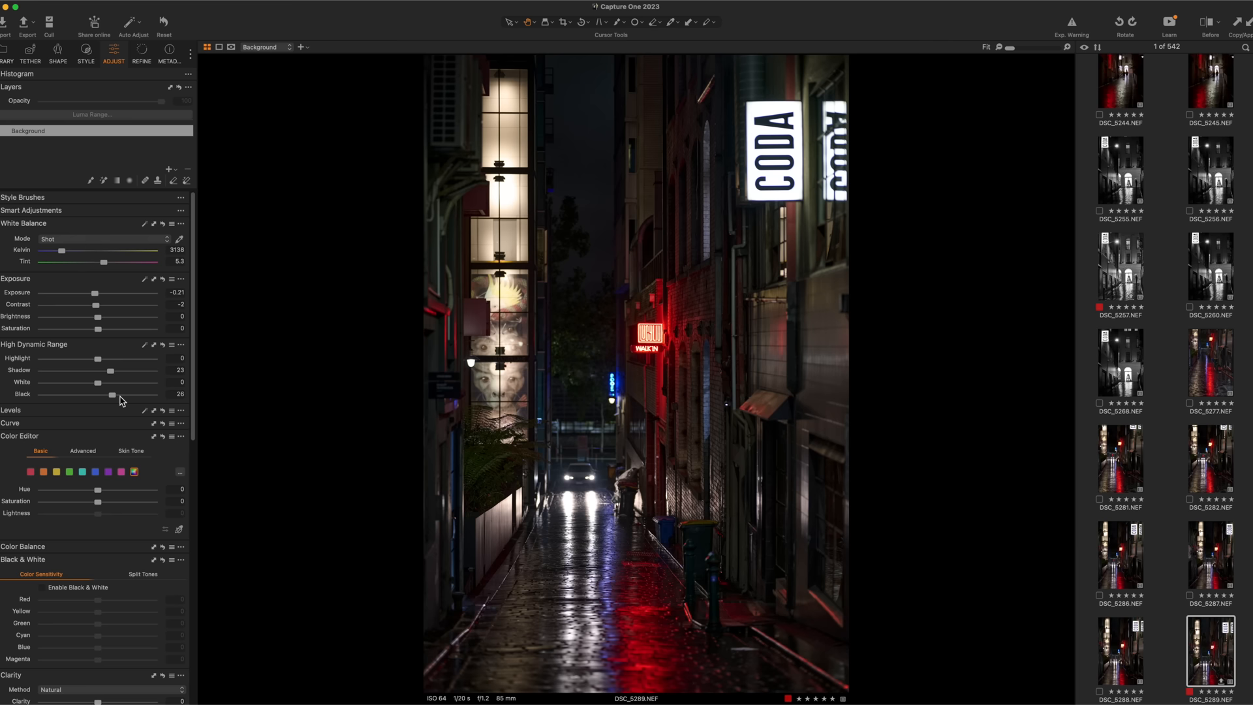
Darken the CODA photo's edges with a -0.68 vignetting amount
{"action": "left_click", "coordinate": [33, 344]}
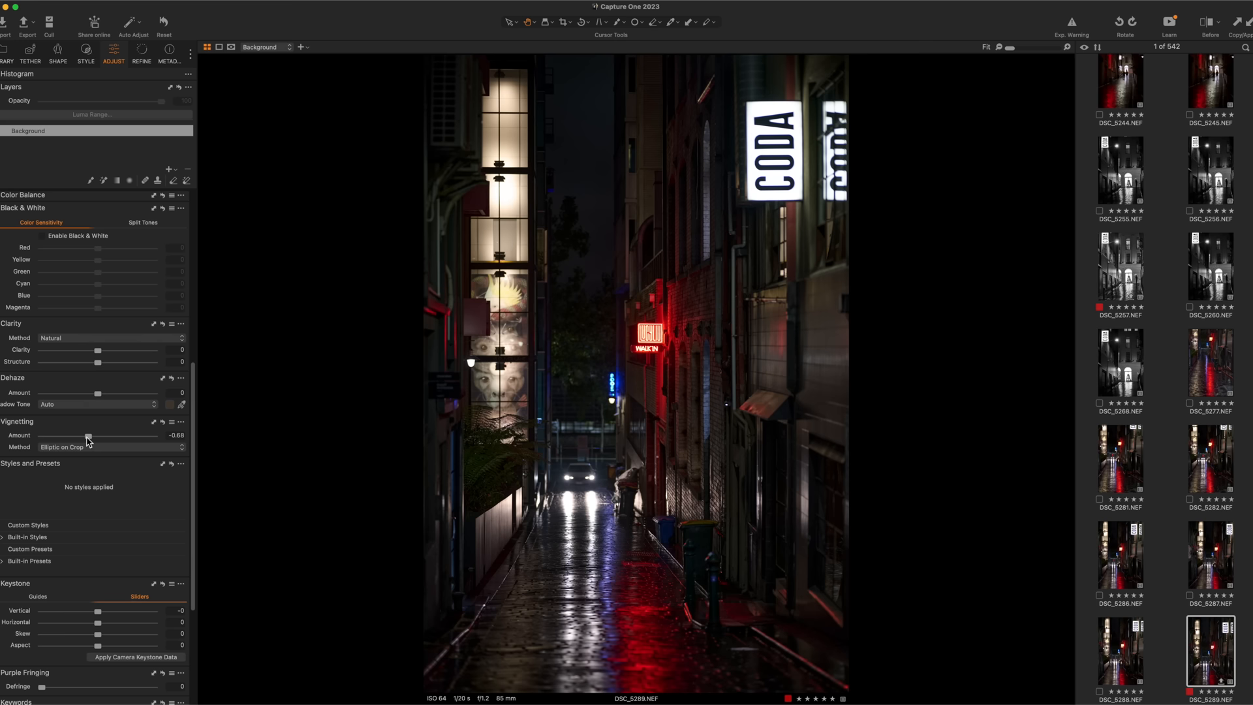
{"action": "left_click", "coordinate": [1210, 620]}
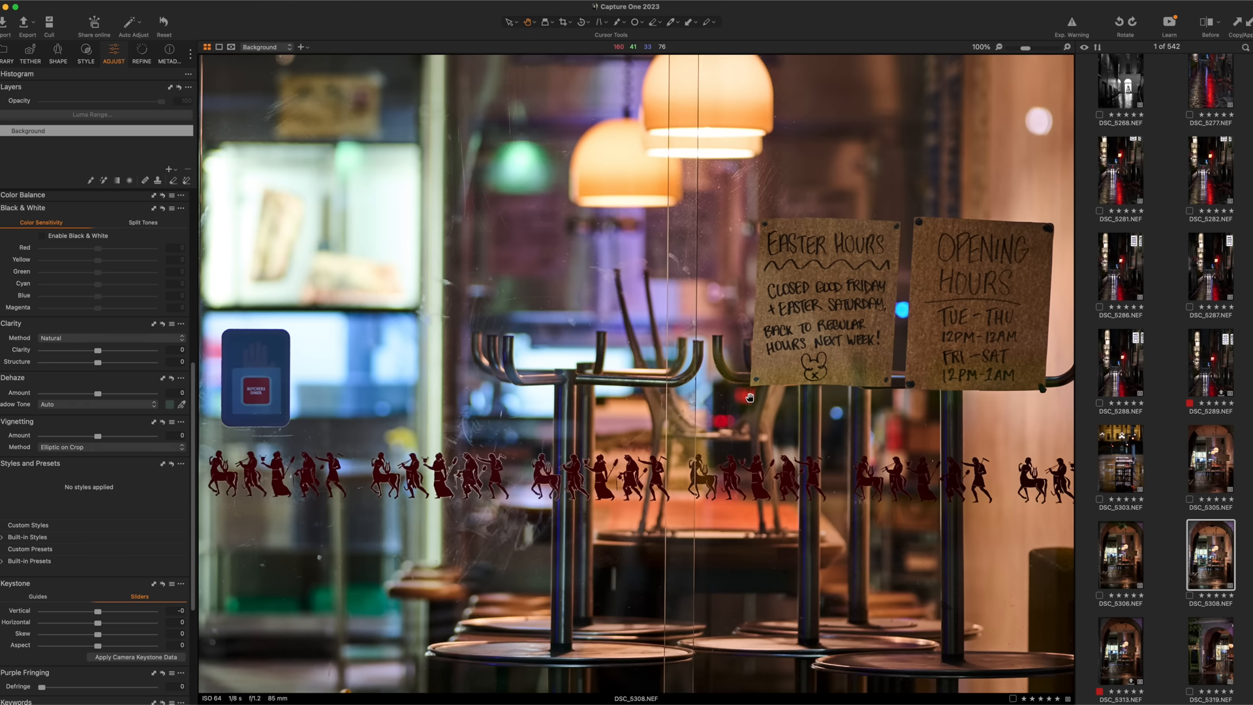
{"action": "mouse_move", "coordinate": [669, 488]}
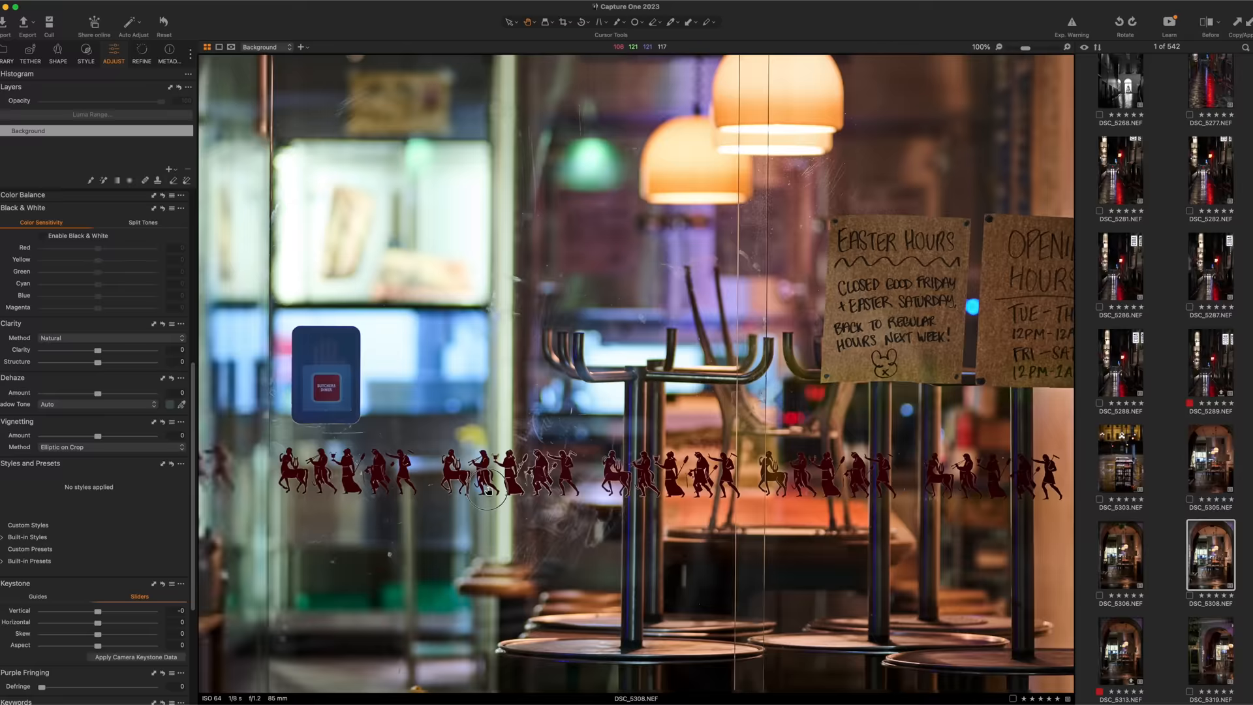
Open DSC_5375, the man on a red stool checking his phone
{"action": "left_click", "coordinate": [1121, 648]}
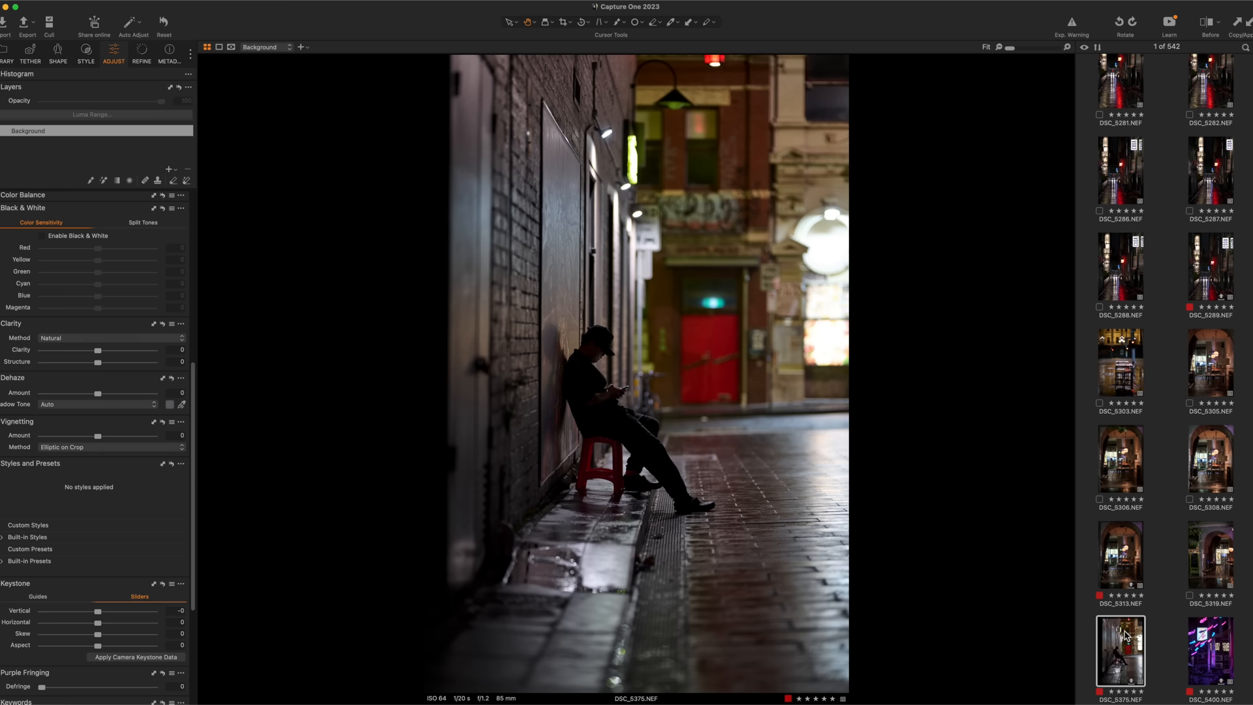
Load DSC_5400, the dark neon-light trail shot, in the viewer
{"action": "left_click", "coordinate": [1210, 652]}
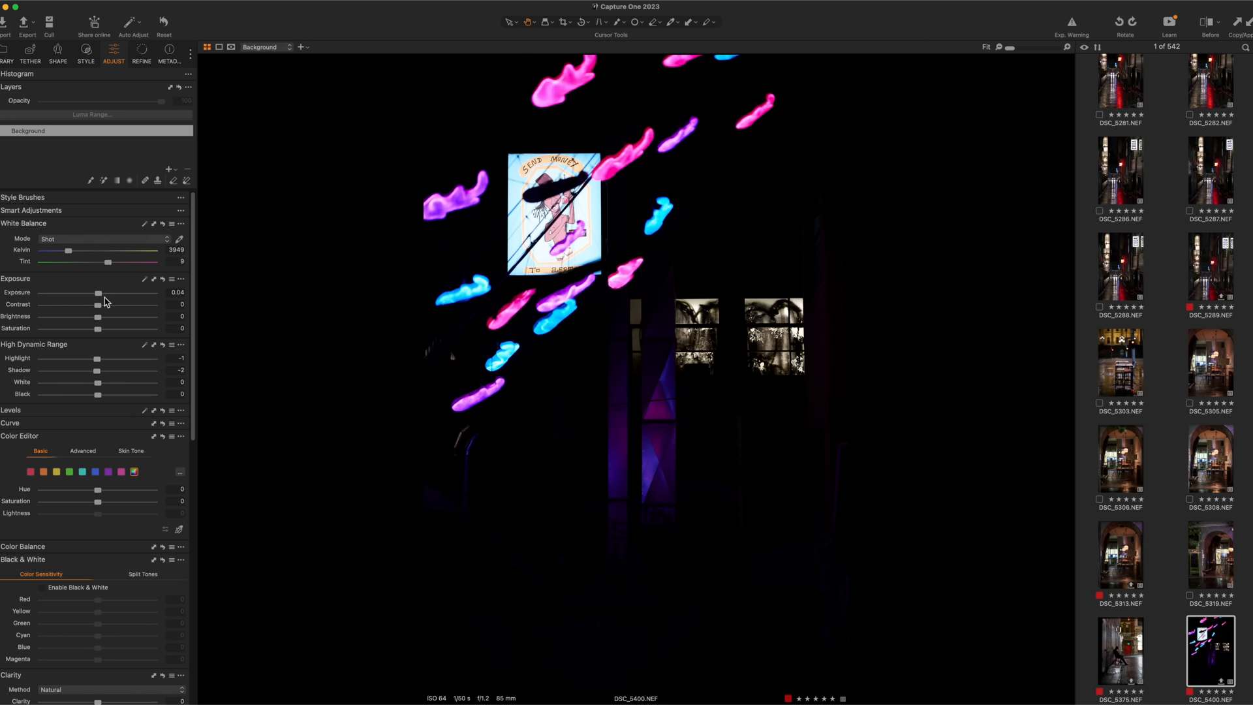
{"action": "mouse_move", "coordinate": [550, 307]}
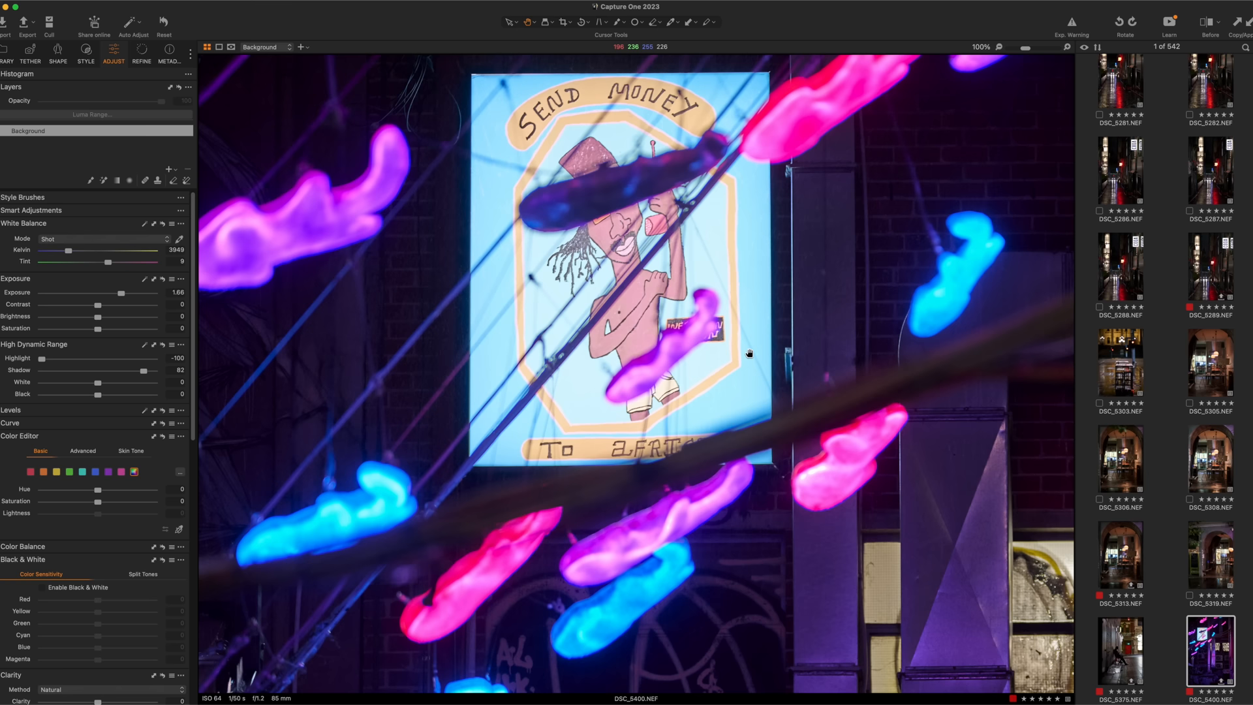
Move on to DSC_5419, the dark alley with a white kiosk and cones
{"action": "left_click", "coordinate": [1120, 557]}
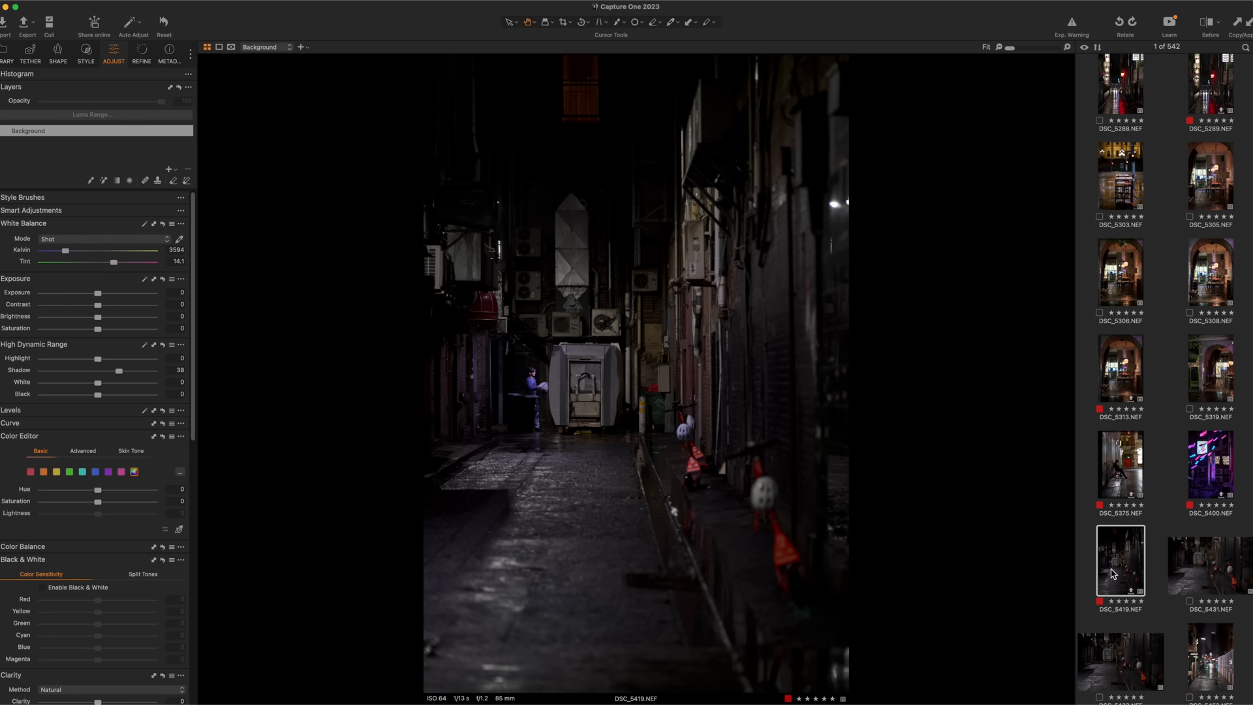
{"action": "mouse_move", "coordinate": [562, 402]}
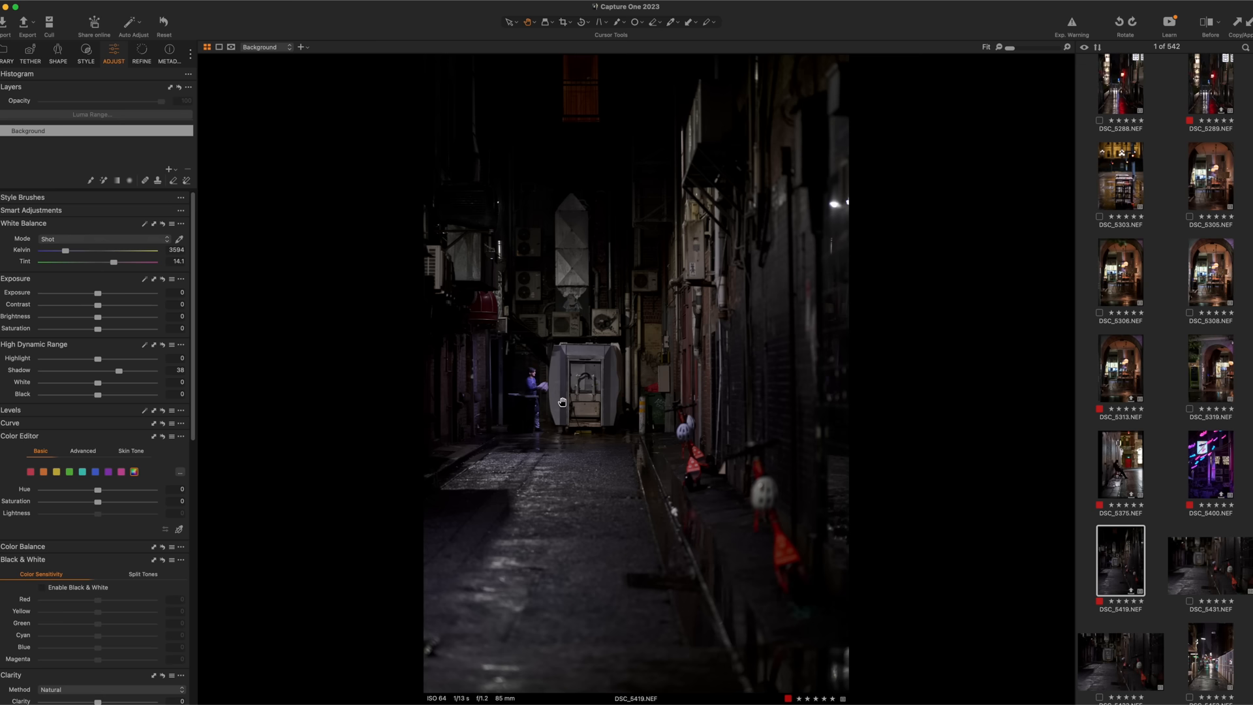
{"action": "mouse_move", "coordinate": [117, 412]}
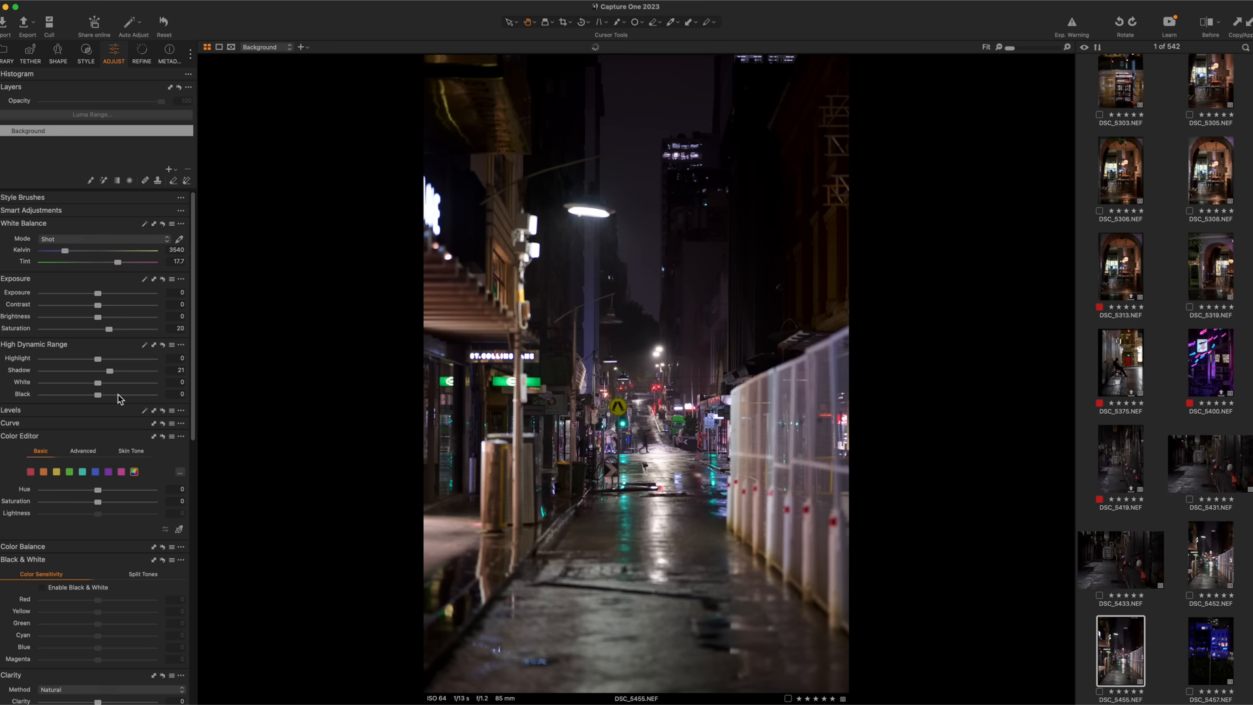
View DSC_5466, the blue-lit building behind the fence, then open DSC_5484 by Princes Bridge Hotel
{"action": "left_click", "coordinate": [1210, 652]}
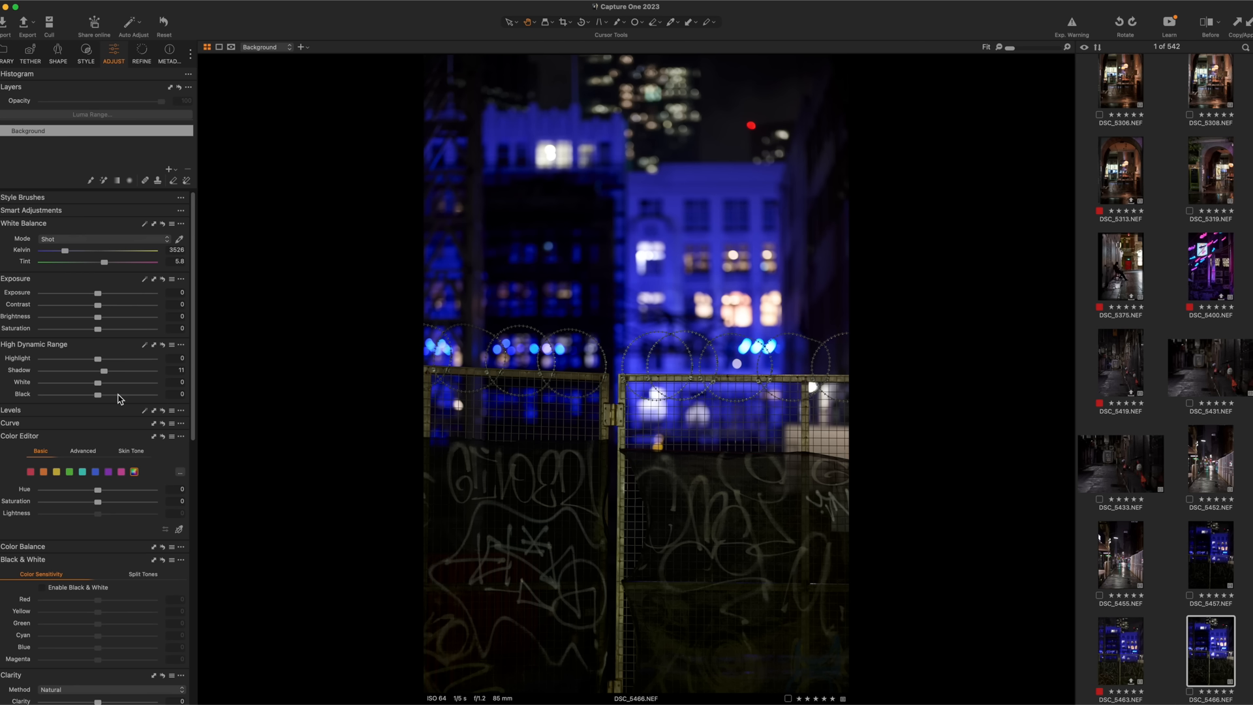
{"action": "left_click", "coordinate": [1120, 652]}
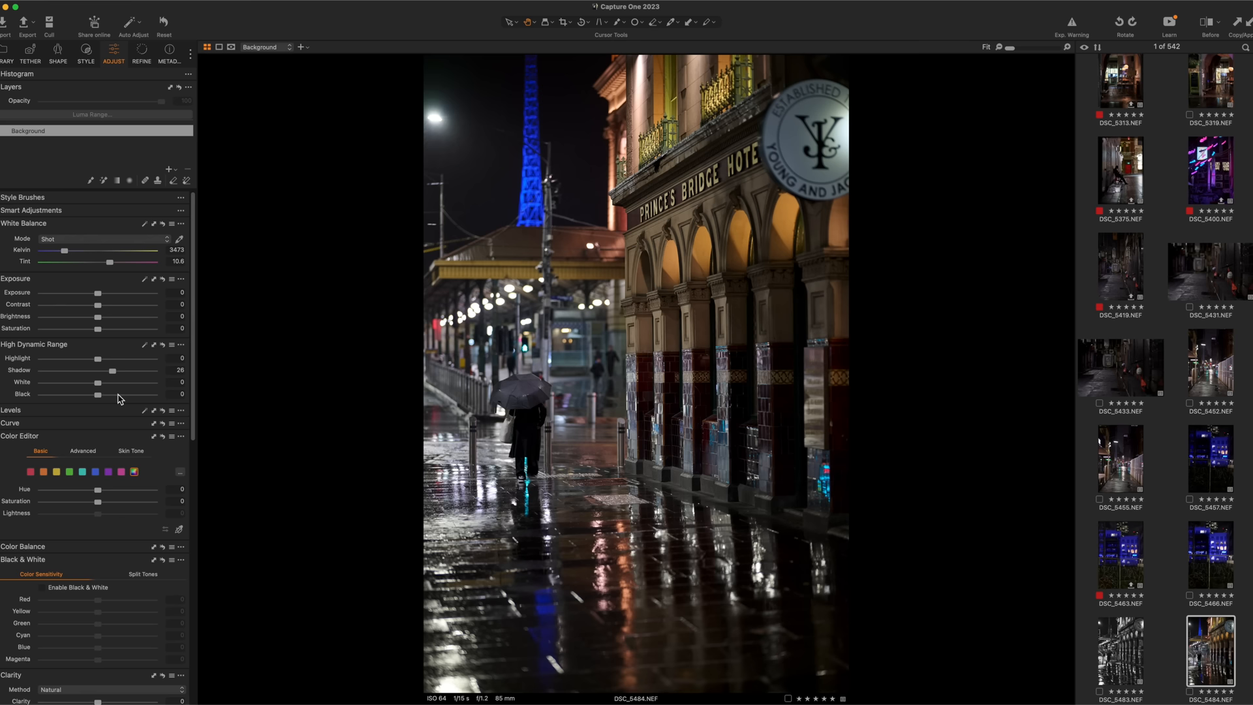
Under Built-in Presets > Film Grain, apply Extreme+ and then switch to Extreme
{"action": "scroll", "scroll_direction": "down", "scroll_amount": 3}
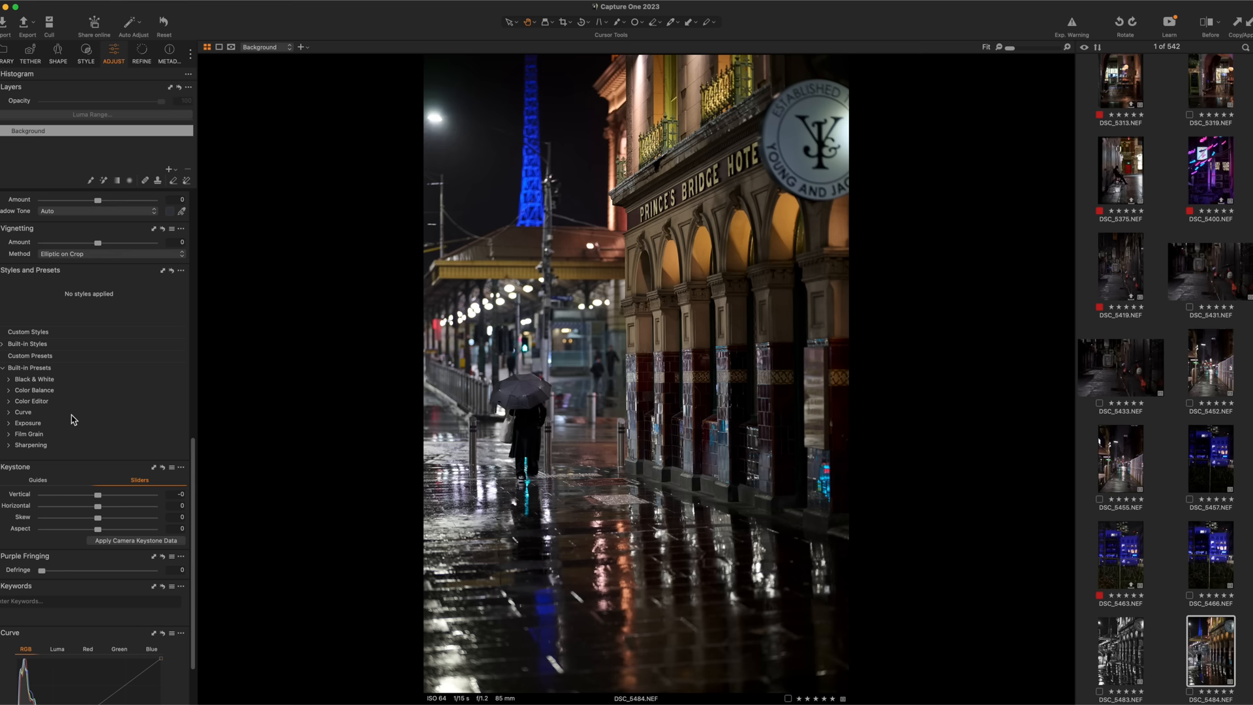
{"action": "left_click", "coordinate": [29, 434]}
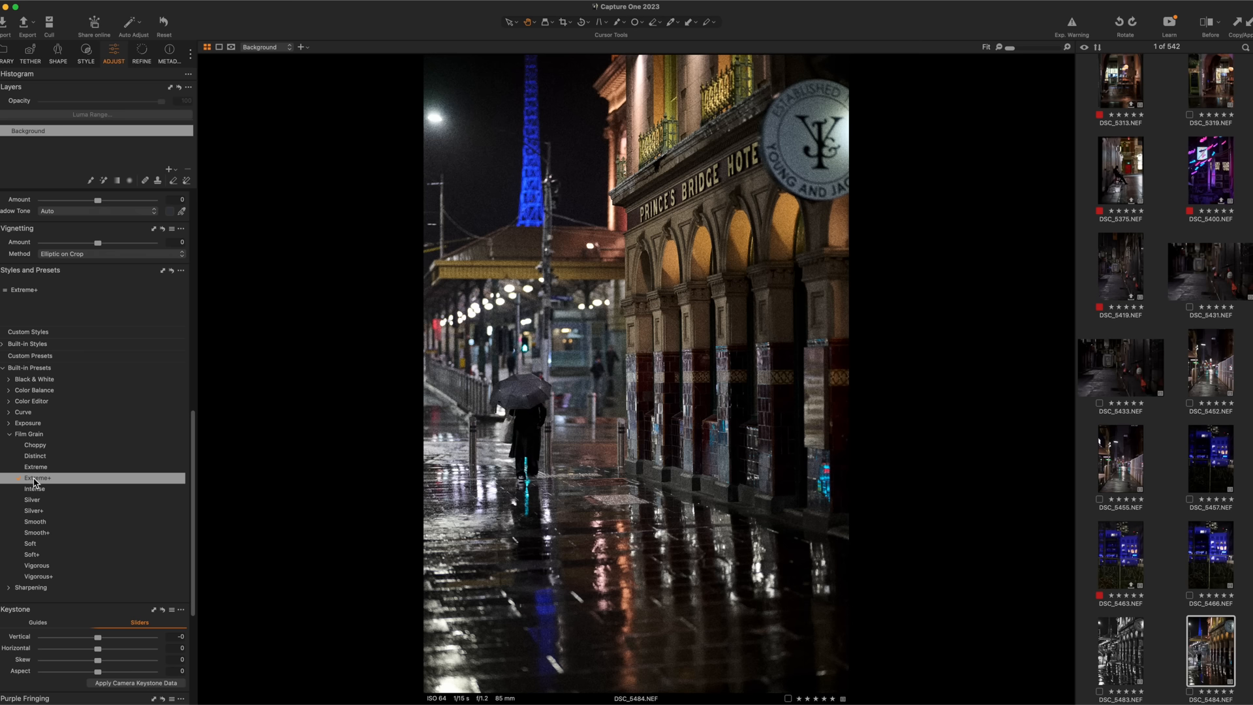
{"action": "left_click", "coordinate": [36, 467]}
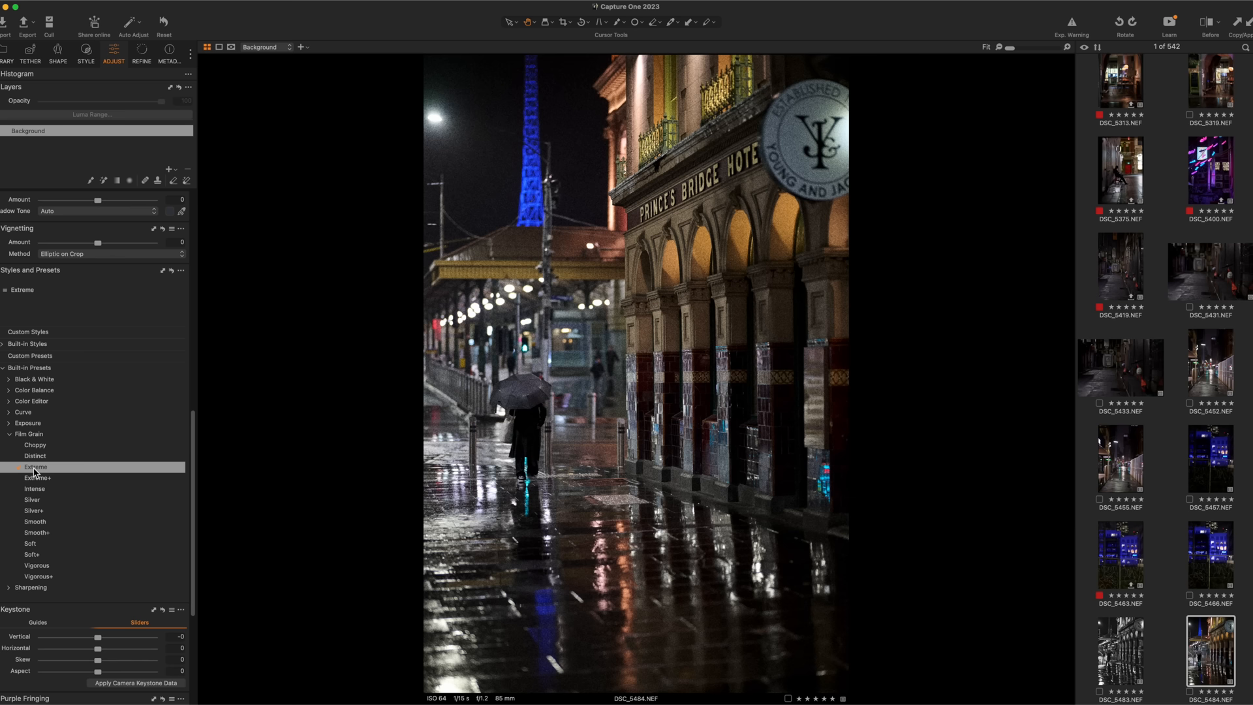
{"action": "left_click", "coordinate": [1210, 553]}
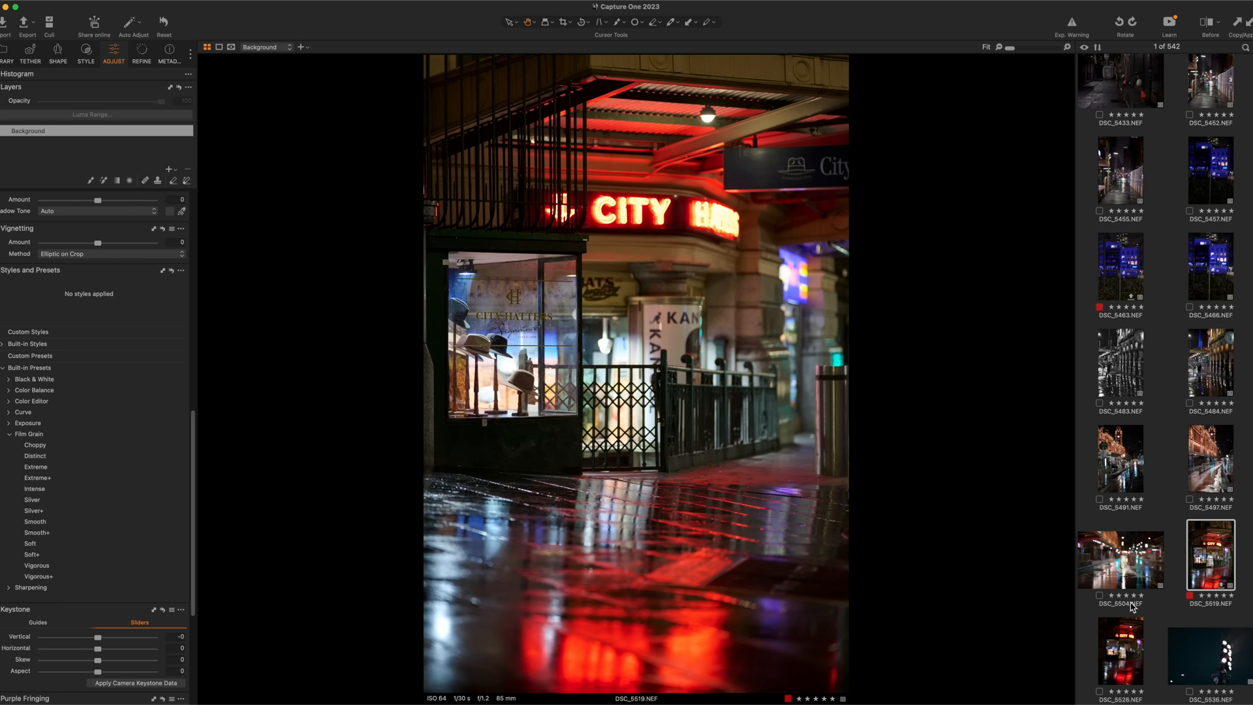
View the blurred City sign shot DSC_5526, then open DSC_5539 with street lamps in streaking rain
{"action": "left_click", "coordinate": [1120, 651]}
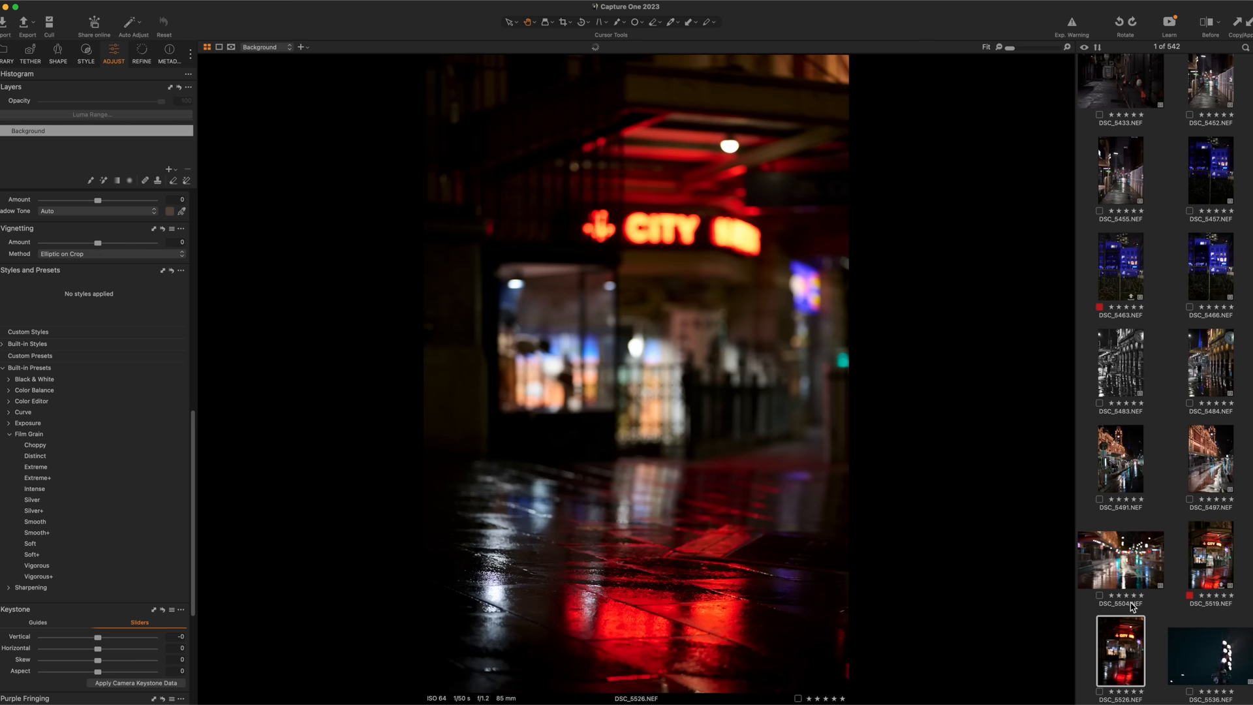
{"action": "left_click", "coordinate": [1209, 655]}
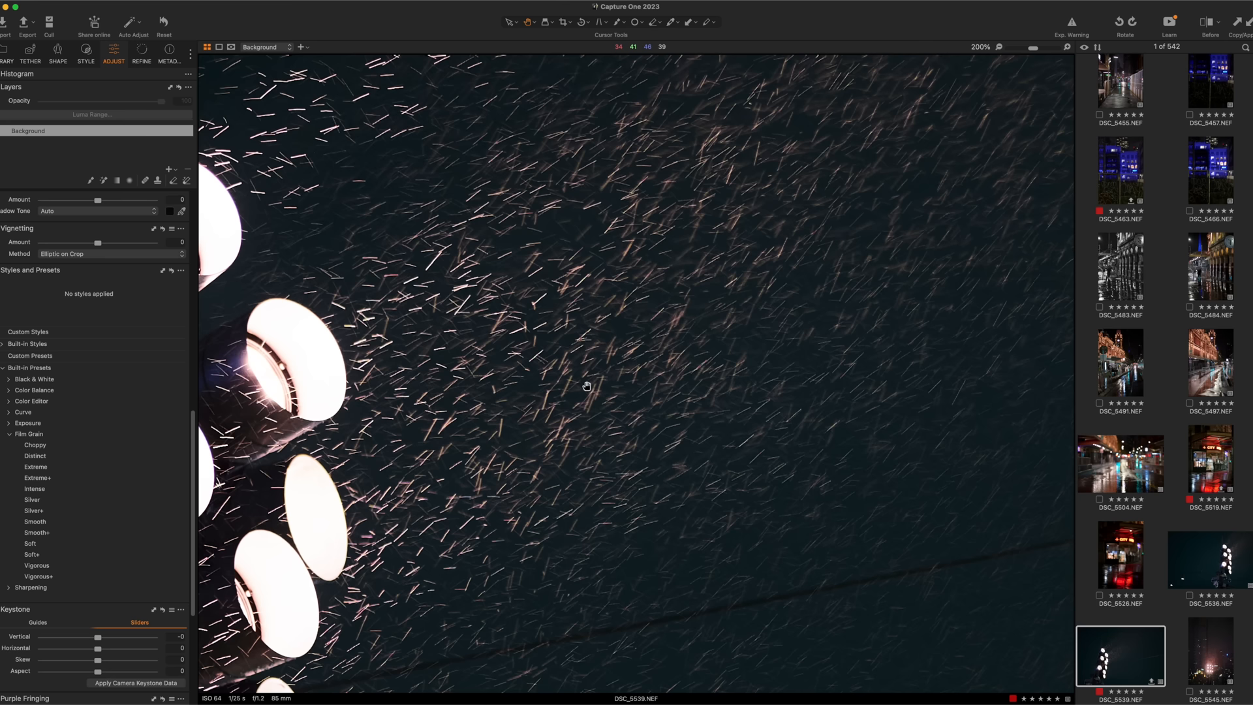
Step through the riverside walkway and alley photos, including DSC_5583 and DSC_5587, toward DSC_5646
{"action": "left_click", "coordinate": [1119, 650]}
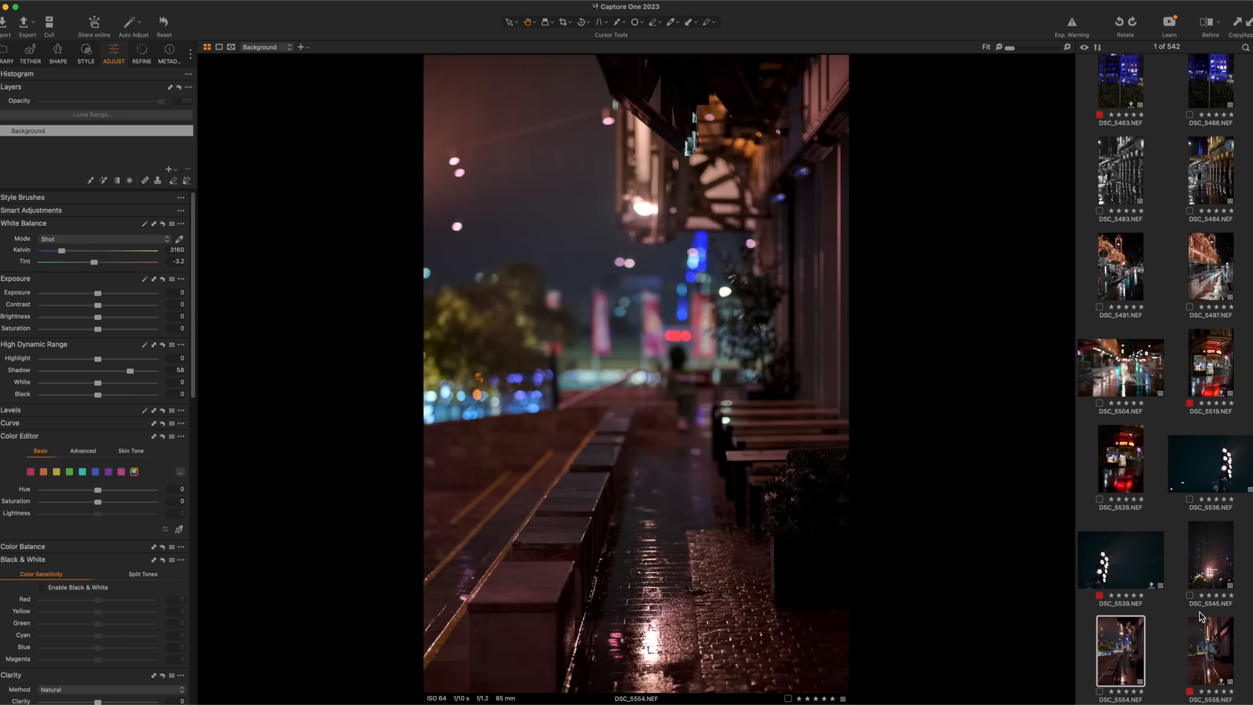
{"action": "left_click", "coordinate": [1210, 649]}
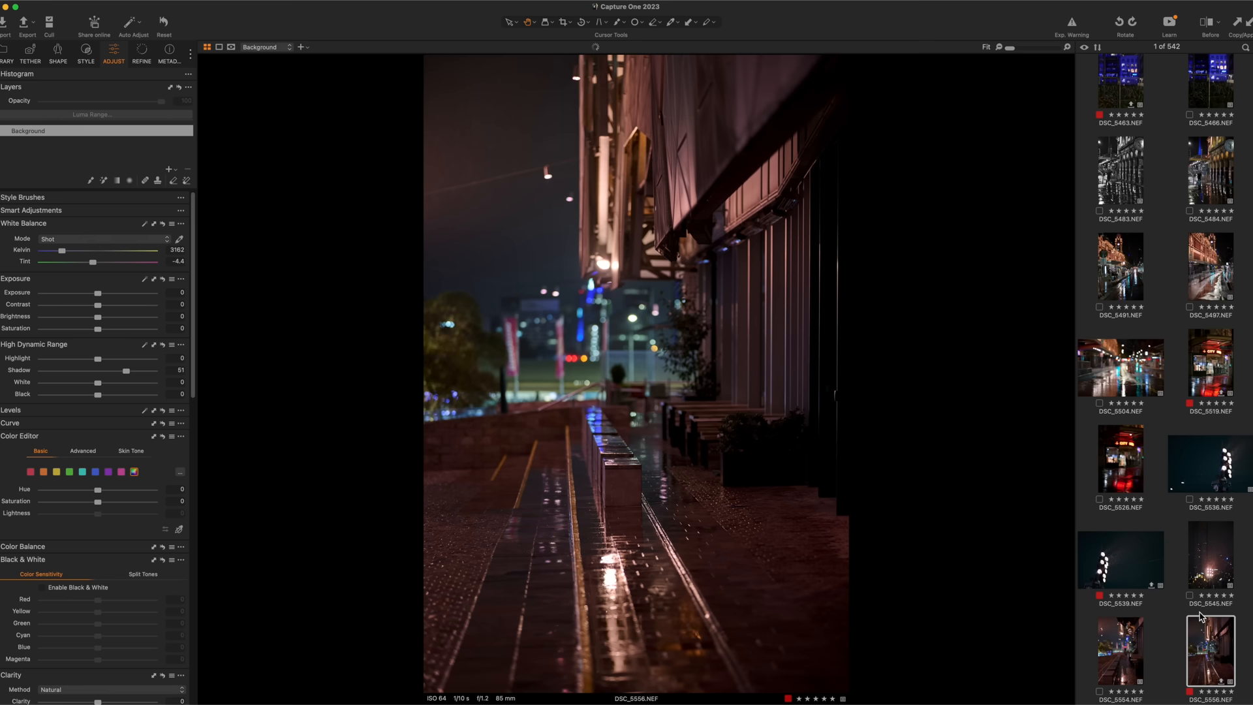
{"action": "left_click", "coordinate": [1121, 655]}
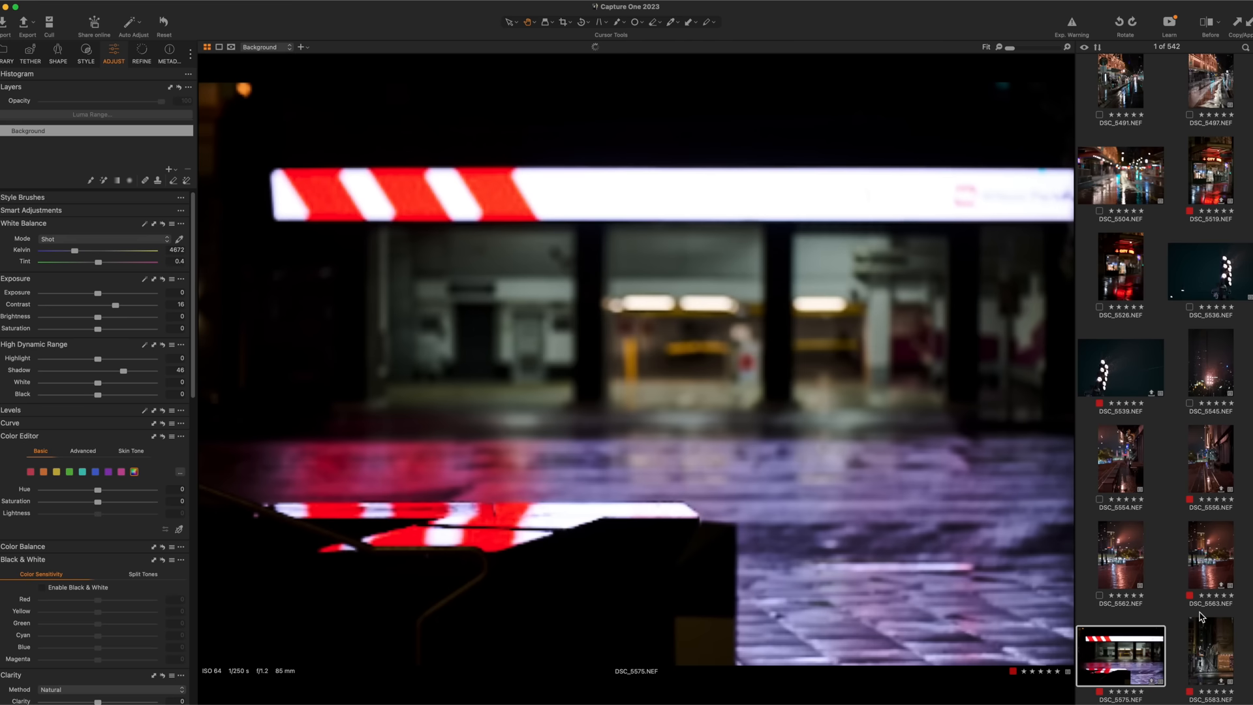
{"action": "left_click", "coordinate": [1211, 656]}
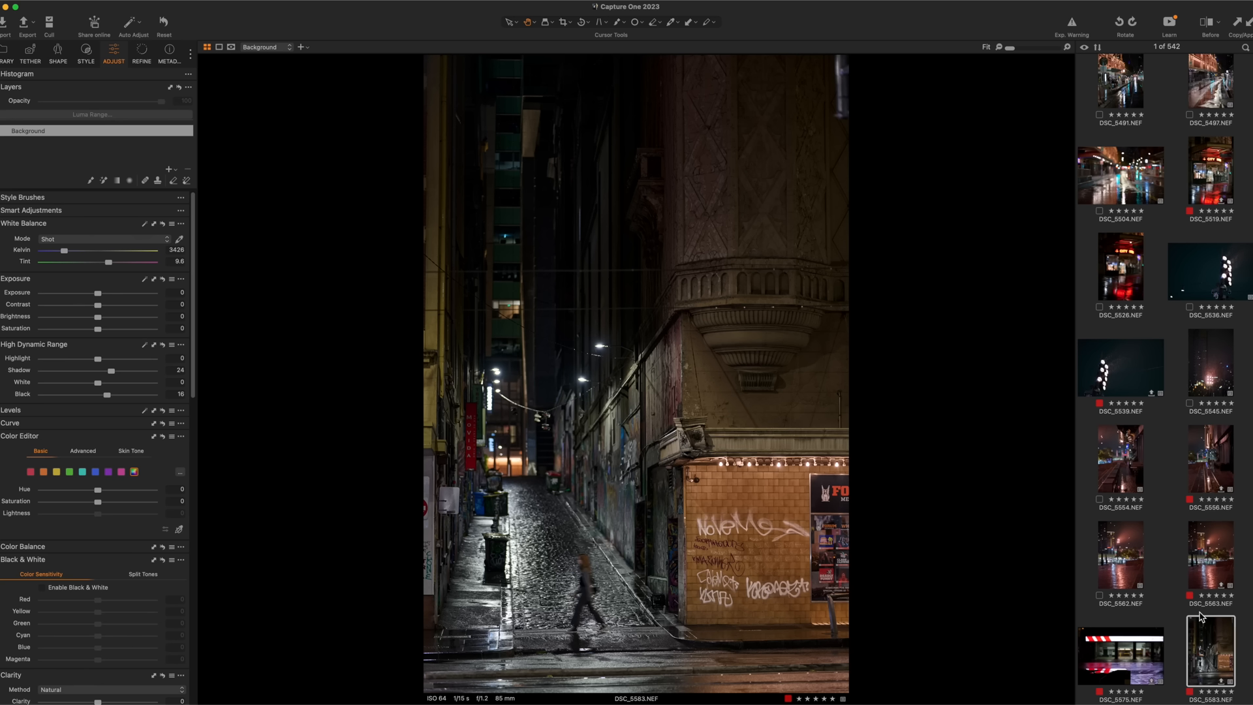
{"action": "left_click", "coordinate": [1120, 656]}
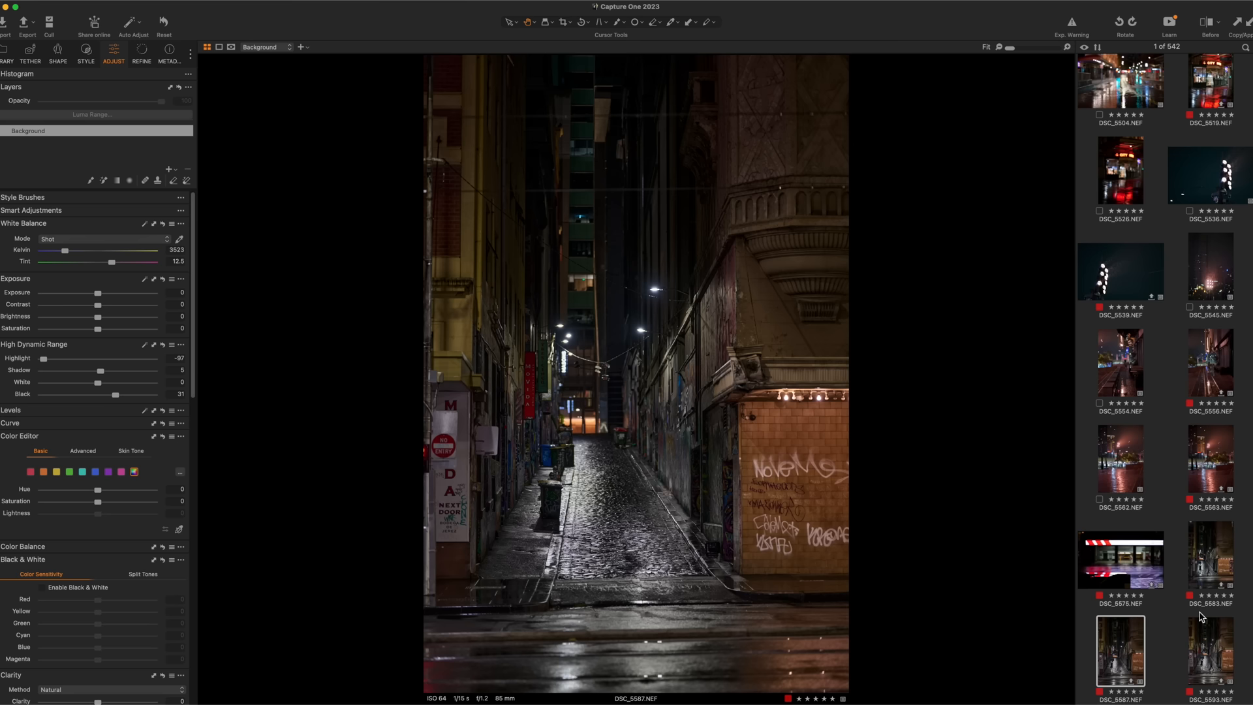
{"action": "left_click", "coordinate": [1209, 651]}
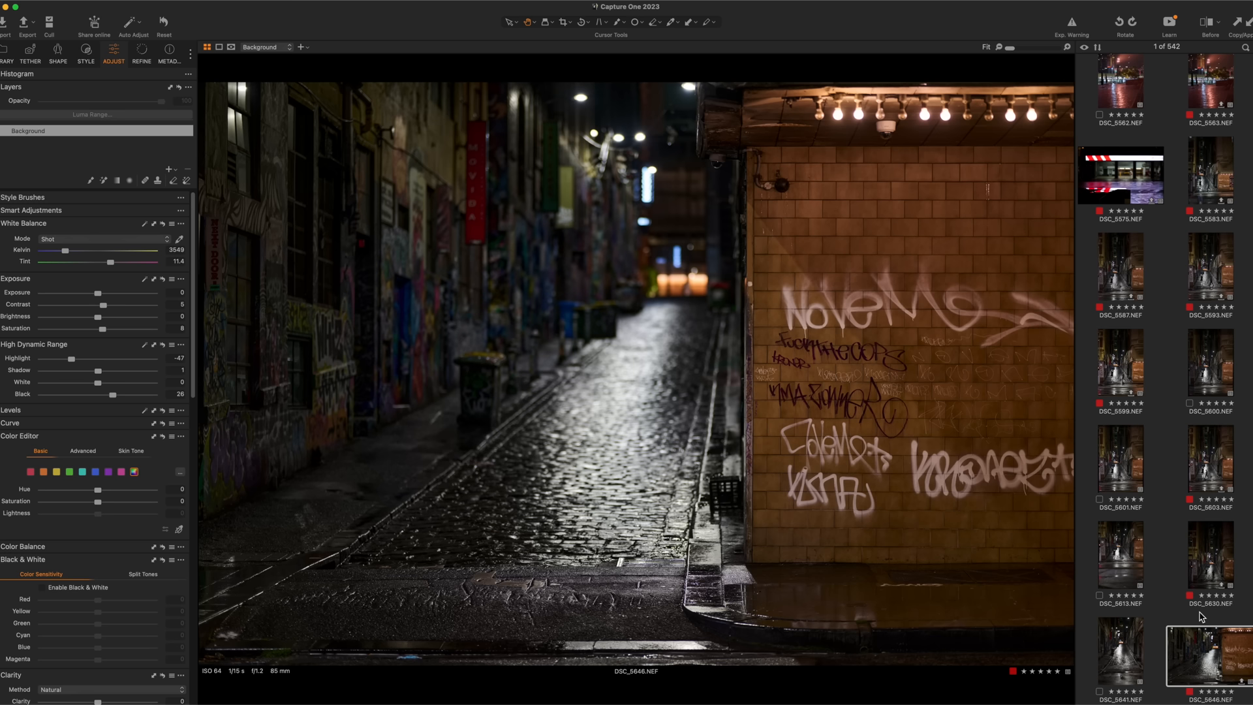
View the scooter laneway photo, then continue to the rainy graffiti lane DSC_5692
{"action": "left_click", "coordinate": [1121, 555]}
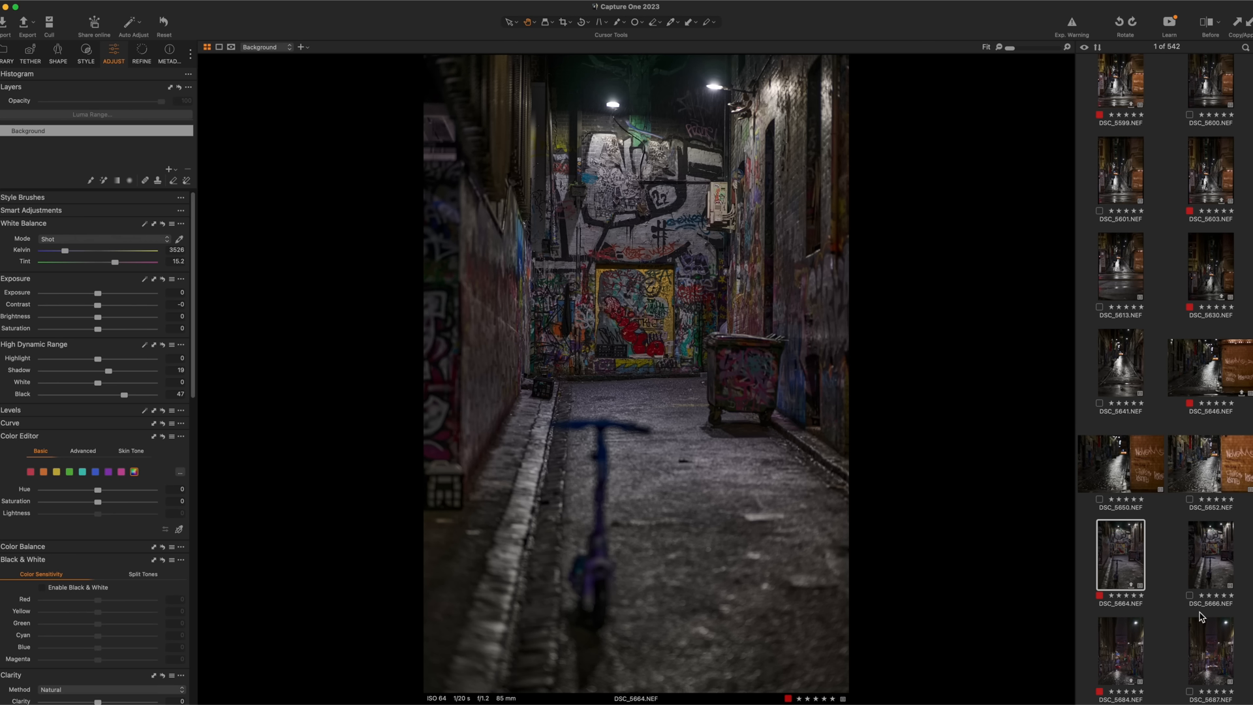
{"action": "left_click", "coordinate": [1210, 654]}
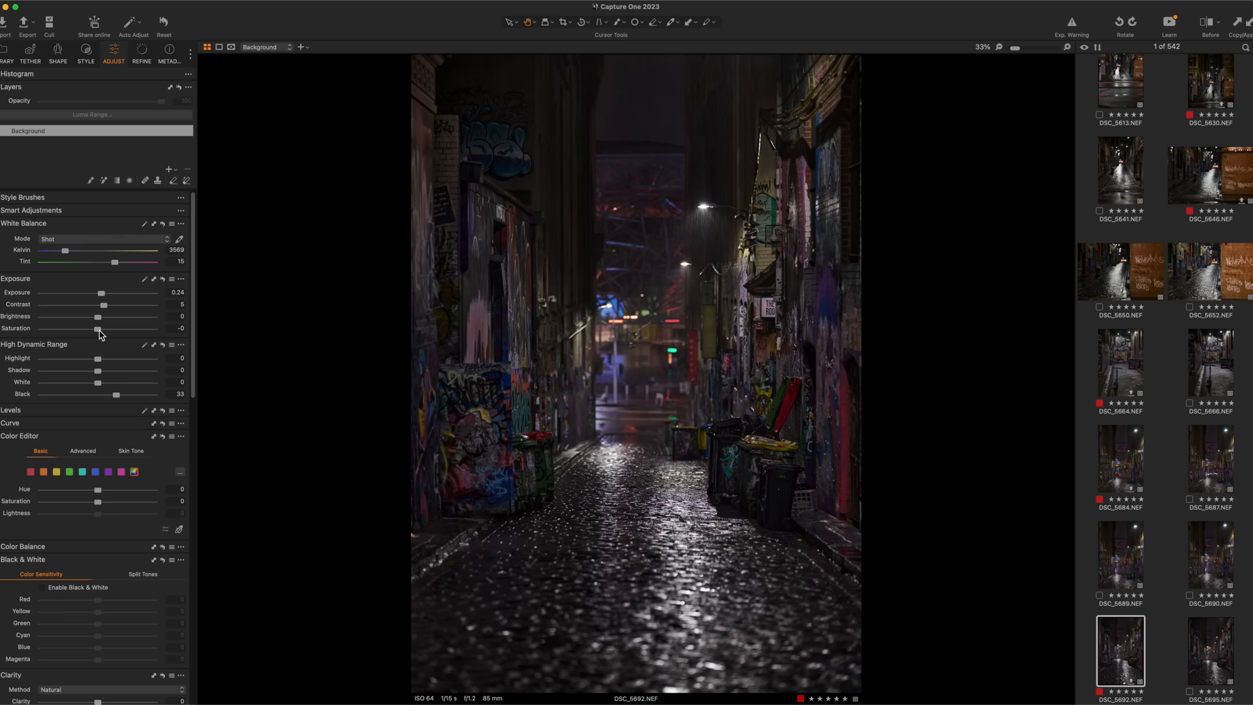
Raise Exposure on the rainy graffiti lane photo, then ease it back slightly
{"action": "left_click_drag", "start_coordinate": [100, 291], "coordinate": [109, 292]}
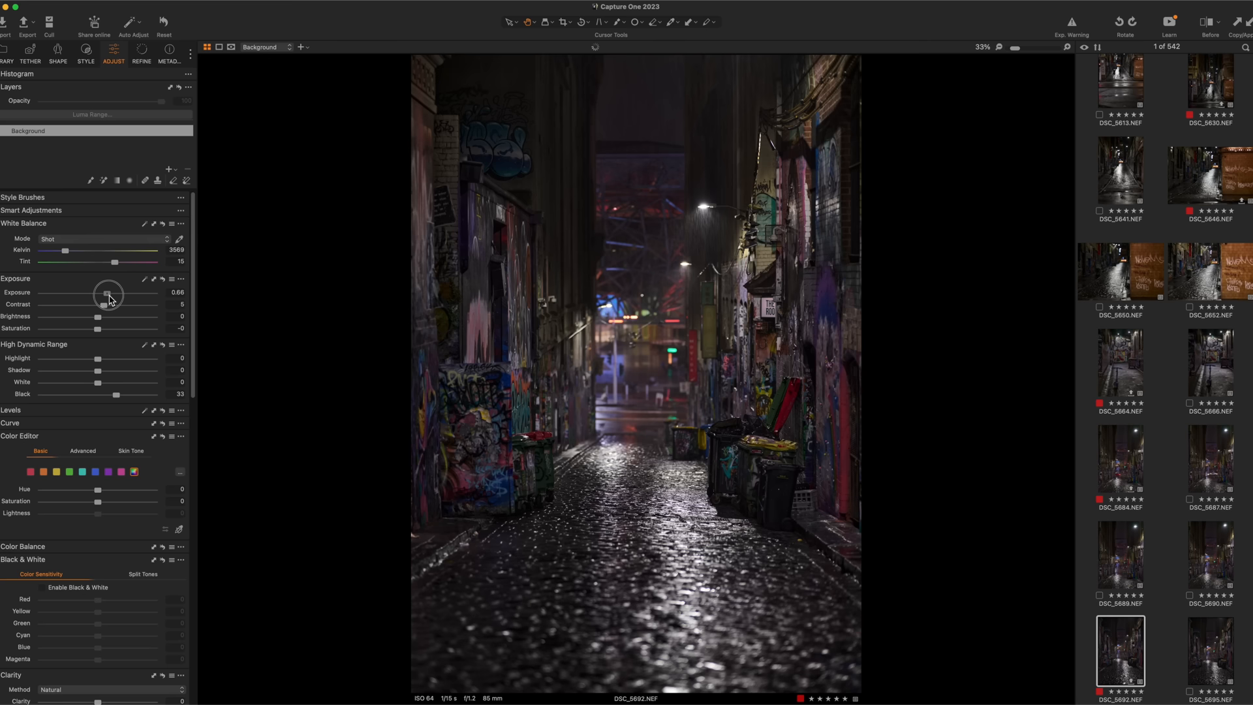
{"action": "left_click_drag", "start_coordinate": [109, 292], "coordinate": [104, 291]}
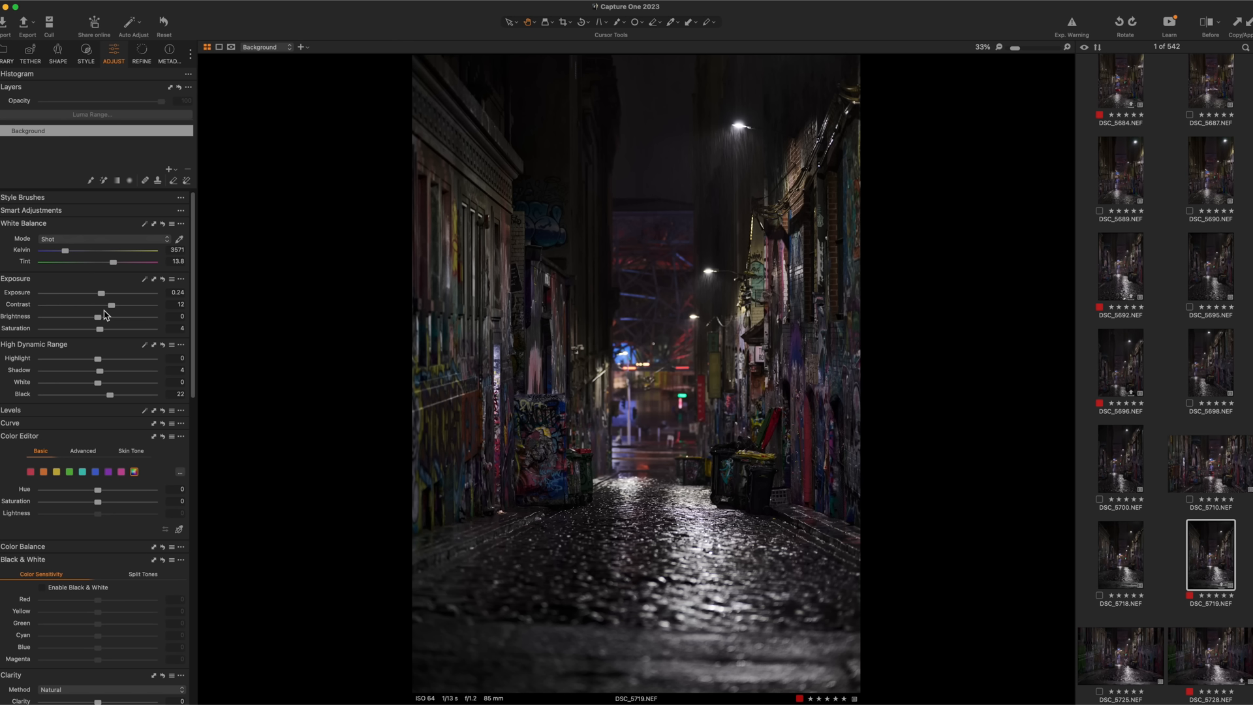
Open DSC_5725, the laneway with a figure past the bins, then pick another browser thumbnail
{"action": "left_click", "coordinate": [1120, 656]}
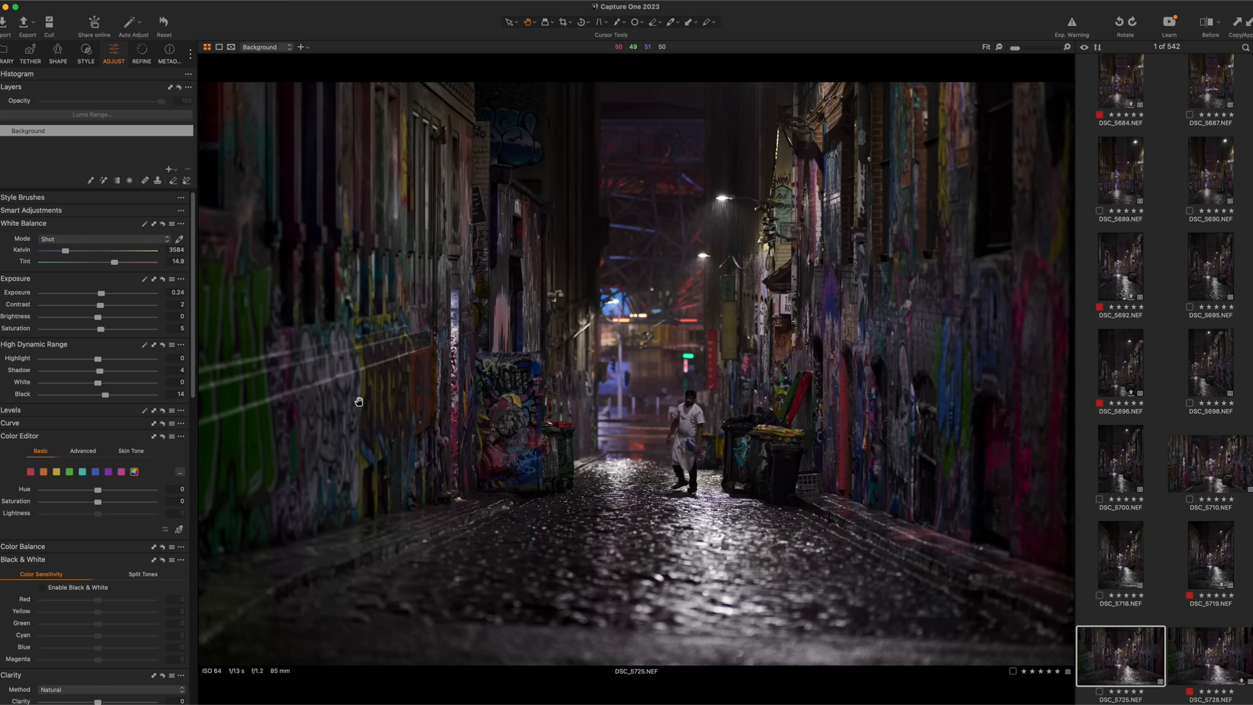
{"action": "left_click", "coordinate": [1210, 556]}
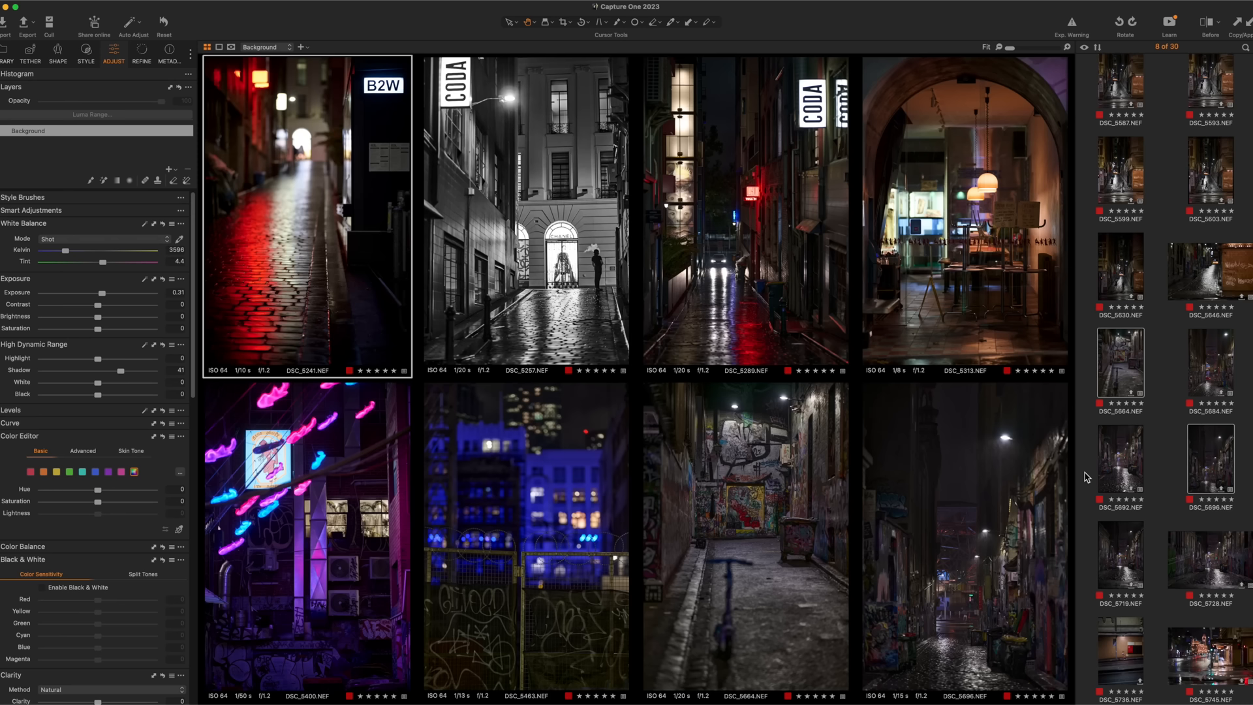
{"action": "mouse_move", "coordinate": [1069, 373]}
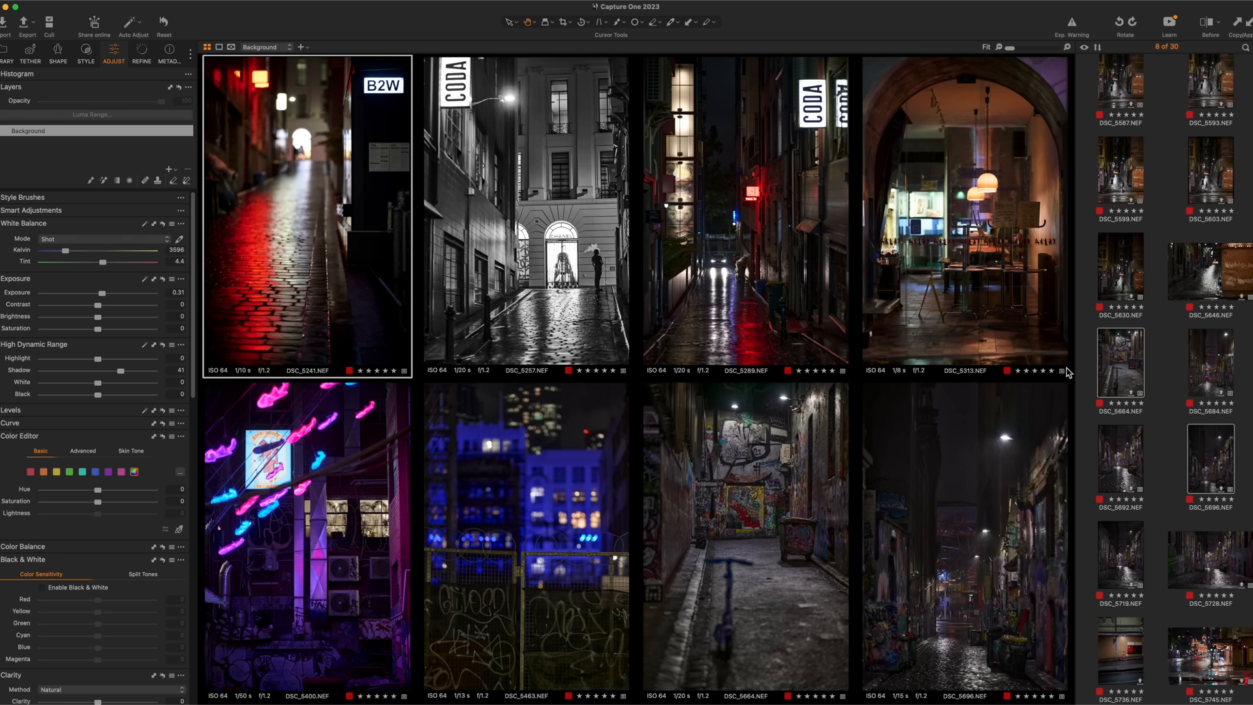
{"action": "mouse_move", "coordinate": [1047, 387]}
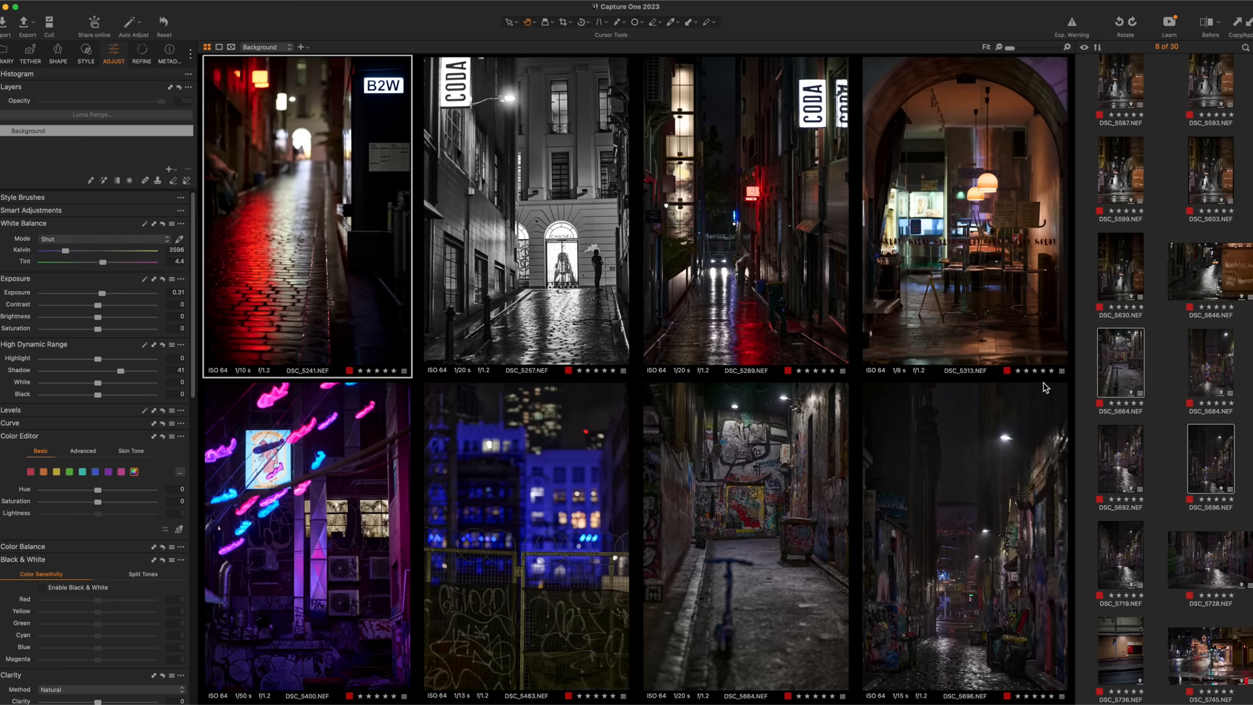
Scroll the browser down to bring more tagged night photos into view
{"action": "scroll", "scroll_direction": "down", "scroll_amount": 3}
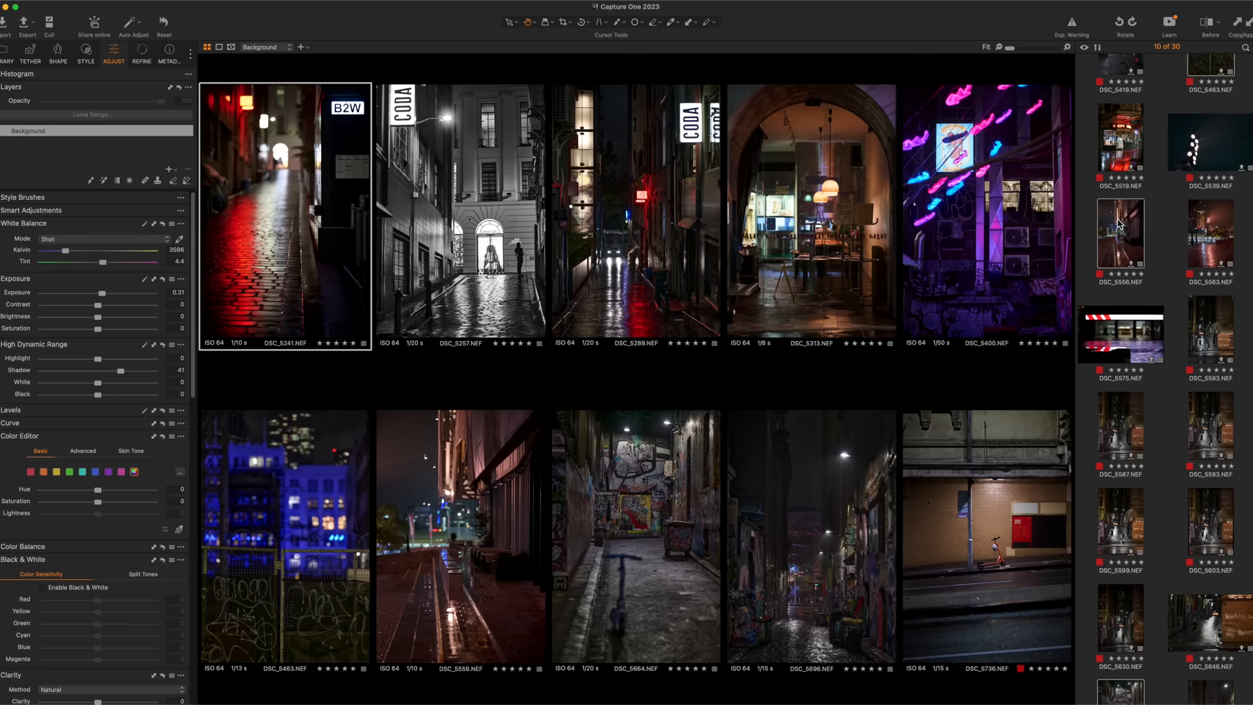